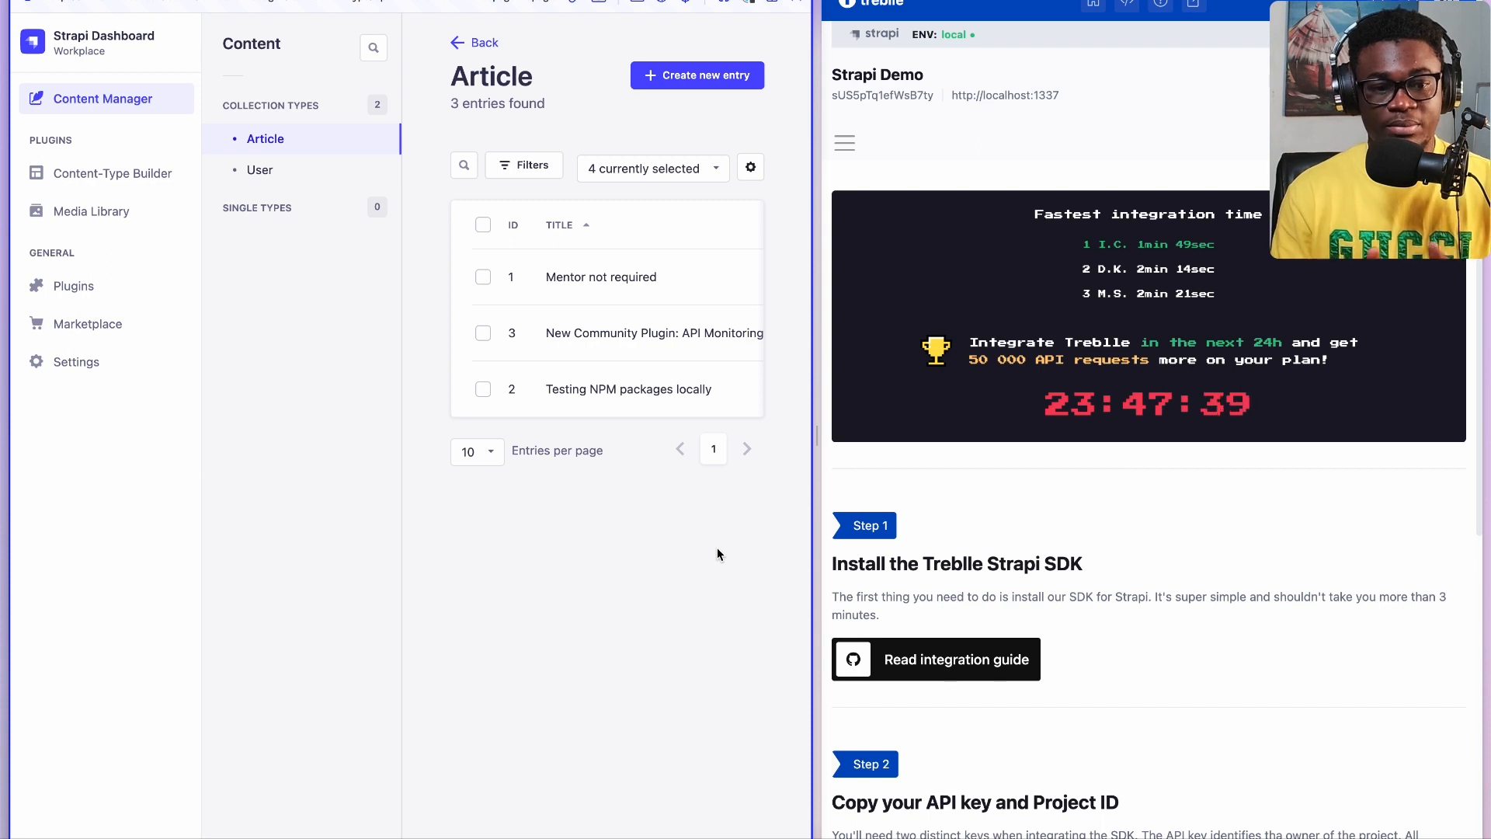
{"action": "mouse_move", "coordinate": [382, 479]}
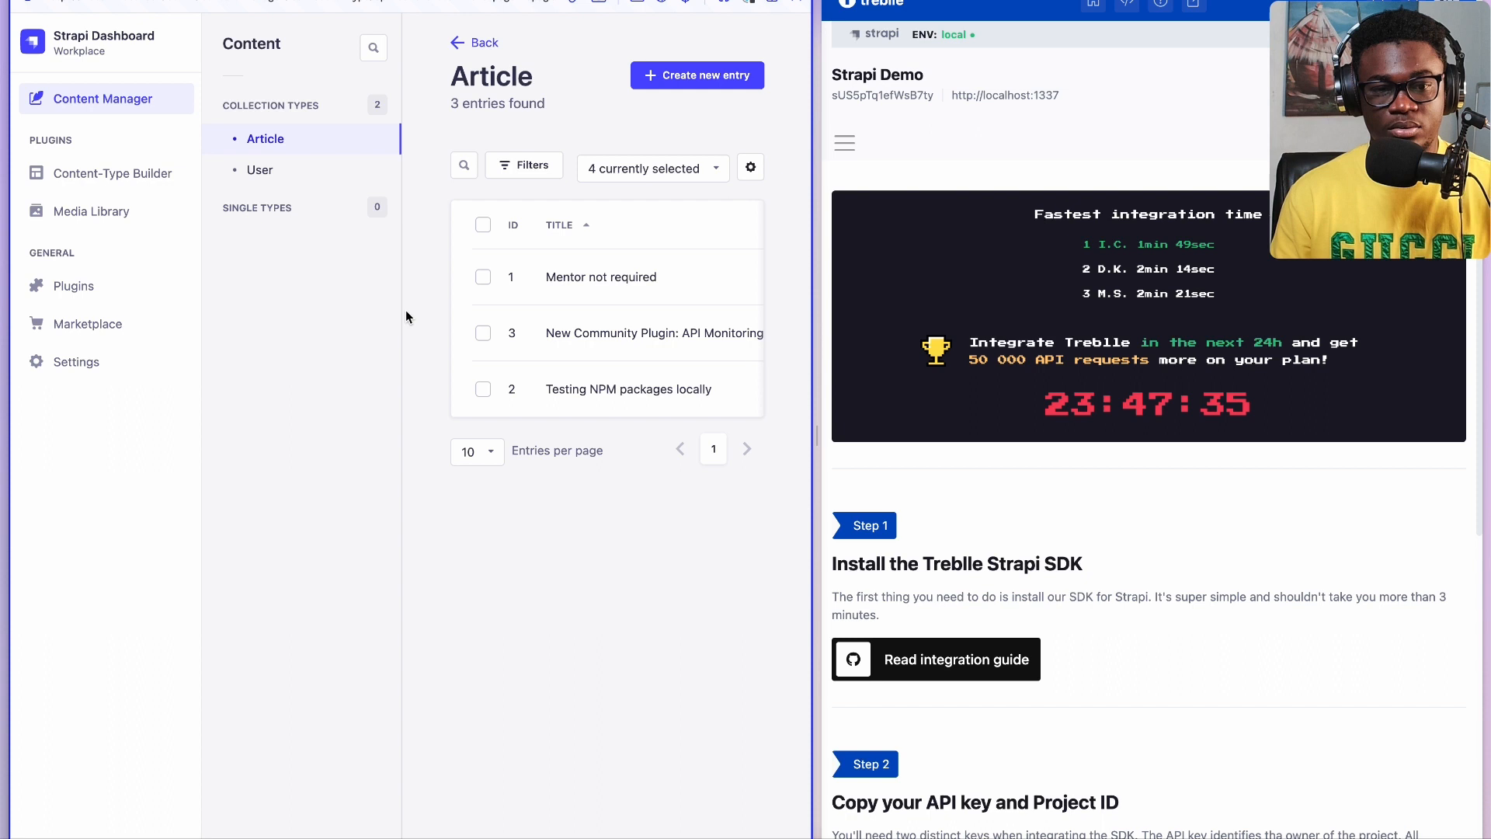
{"action": "mouse_move", "coordinate": [632, 334]}
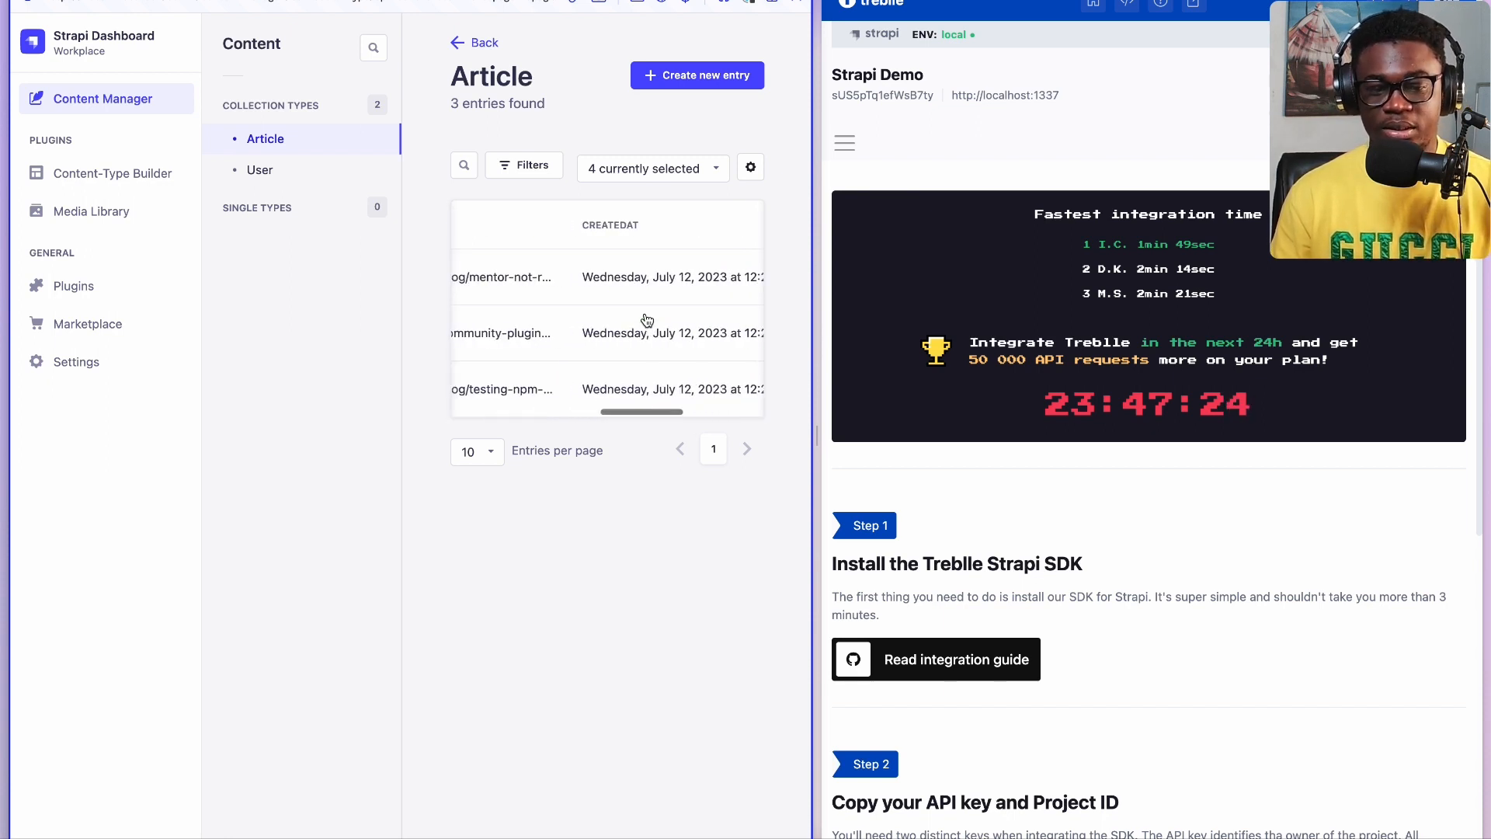
Step: Check installed Plugins, search the Marketplace for 'treblle', then clear the search
{"action": "scroll", "scroll_direction": "left", "scroll_amount": 3}
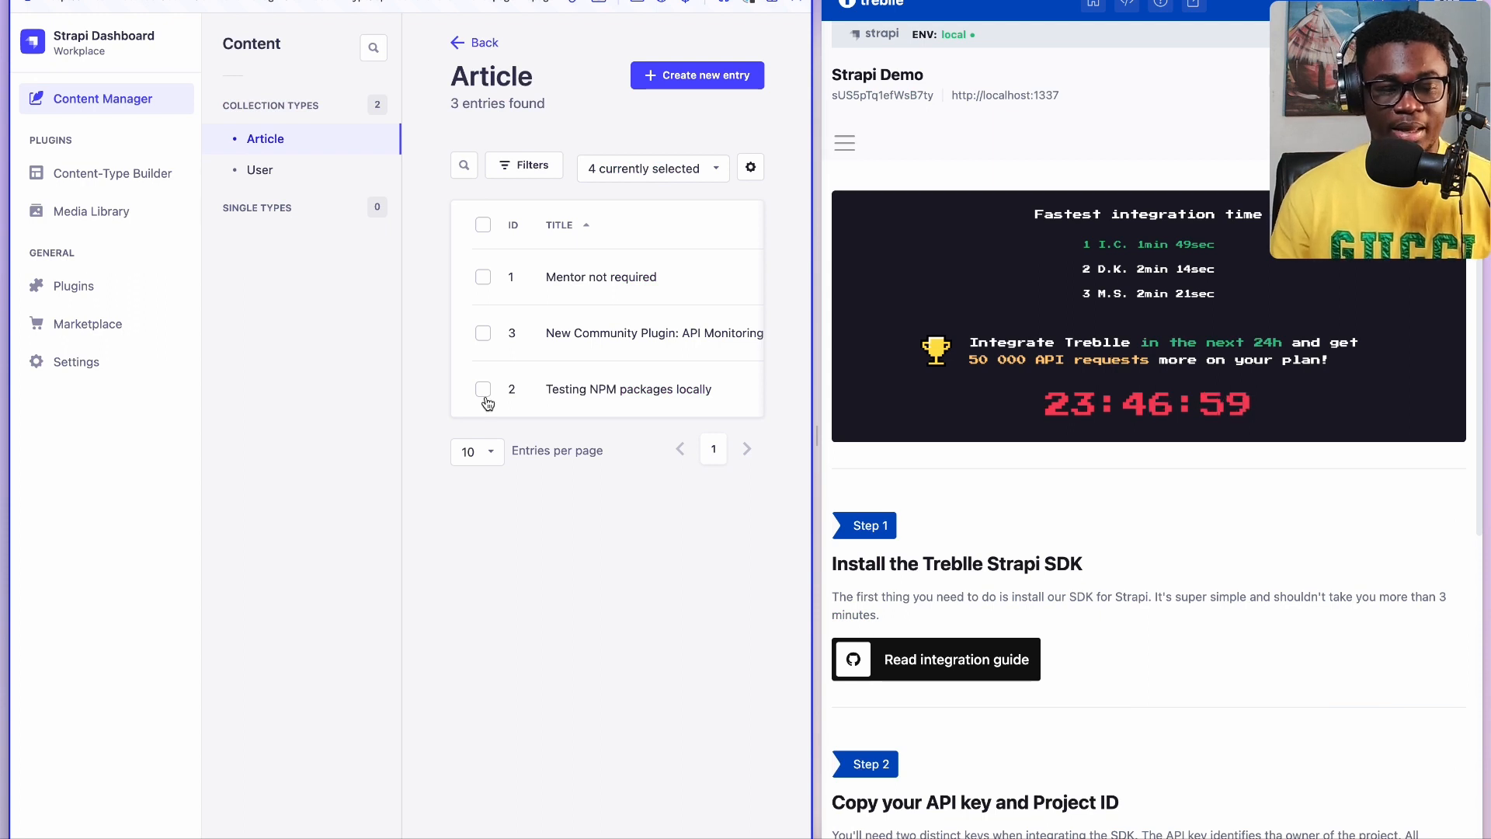
{"action": "mouse_move", "coordinate": [138, 295]}
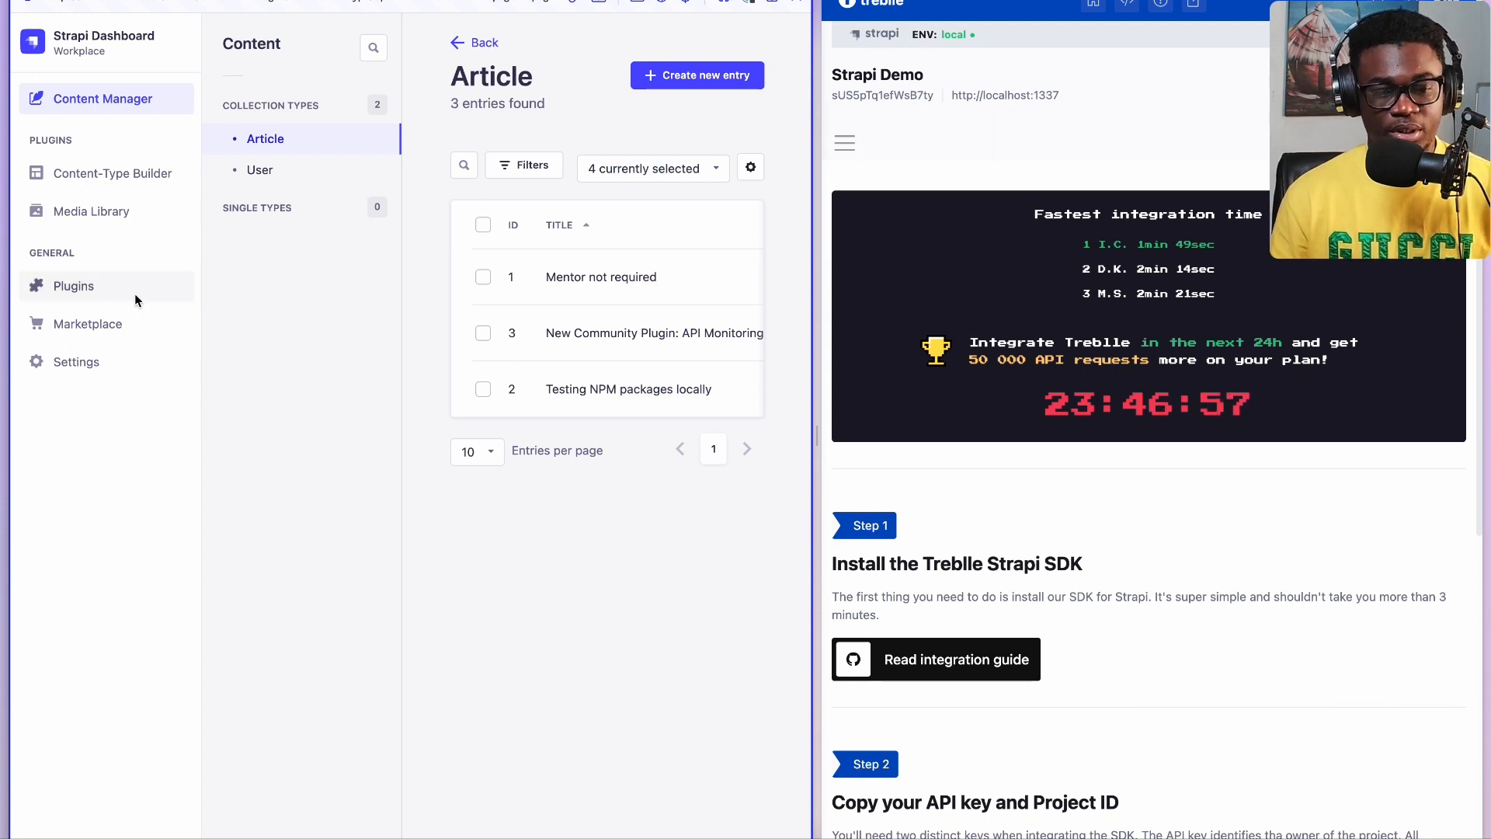
{"action": "left_click", "coordinate": [73, 285]}
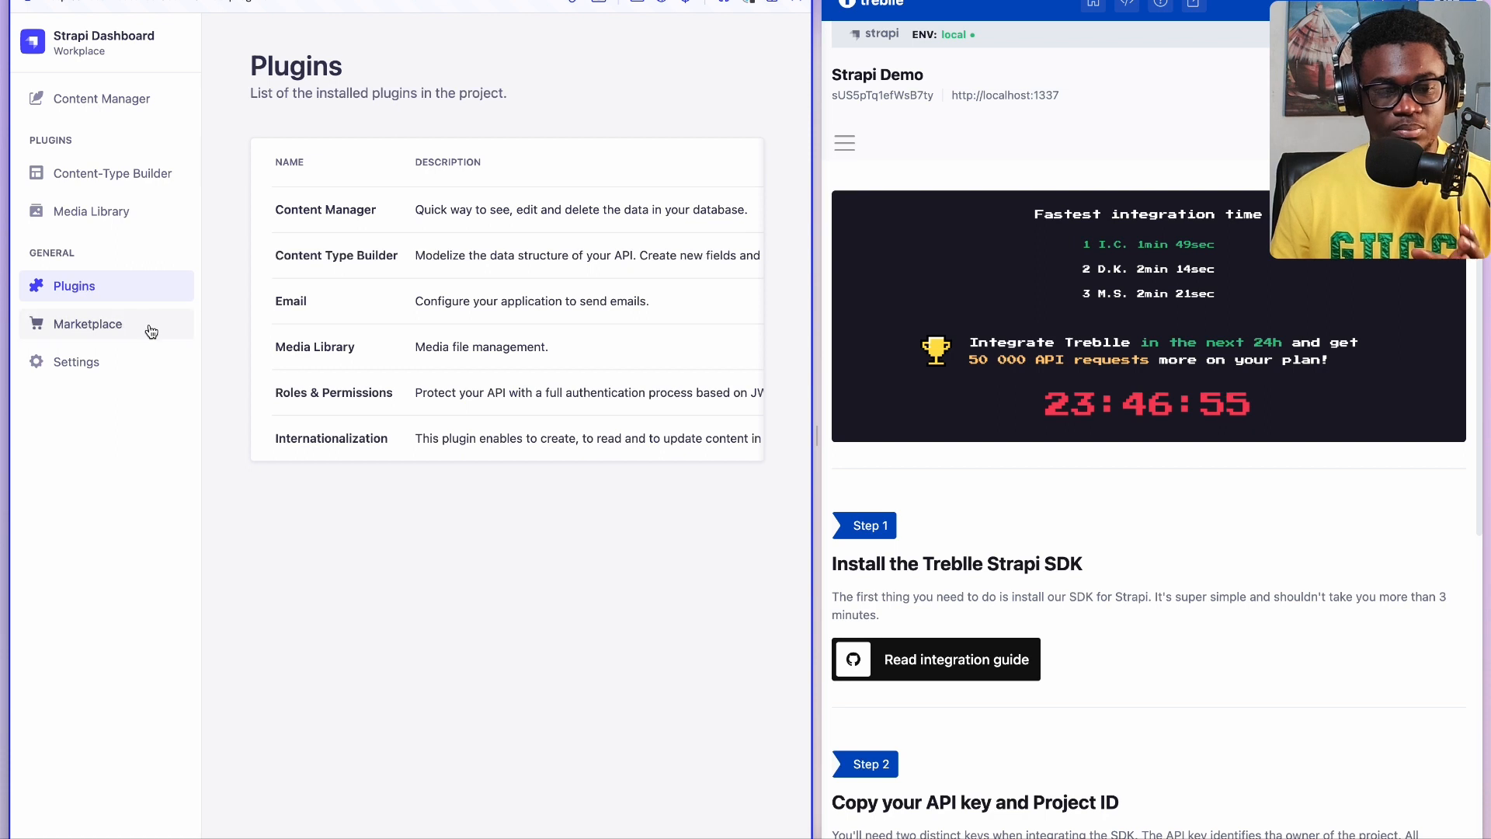
{"action": "mouse_move", "coordinate": [391, 421]}
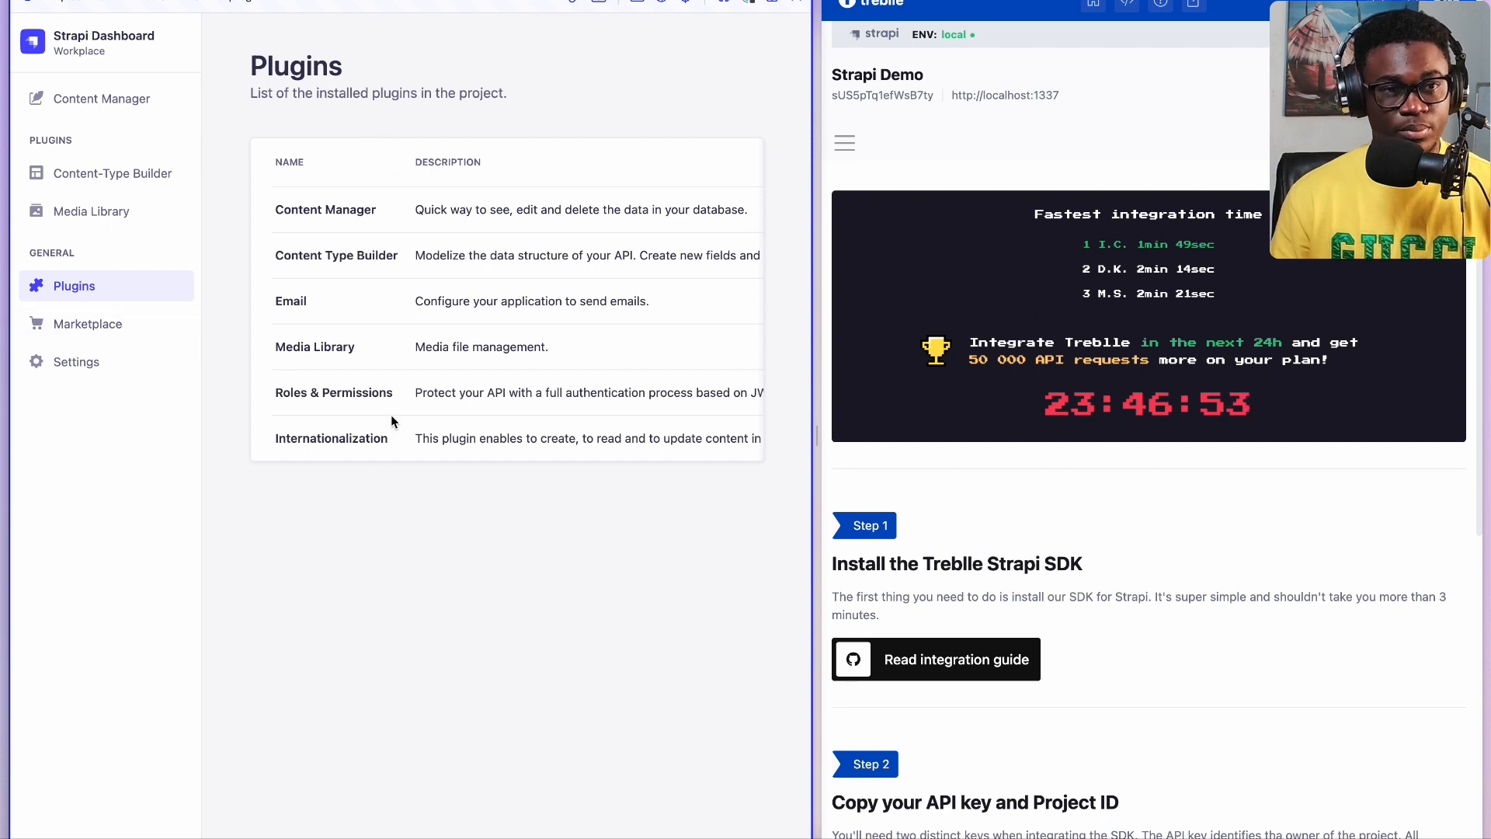
{"action": "mouse_move", "coordinate": [433, 500]}
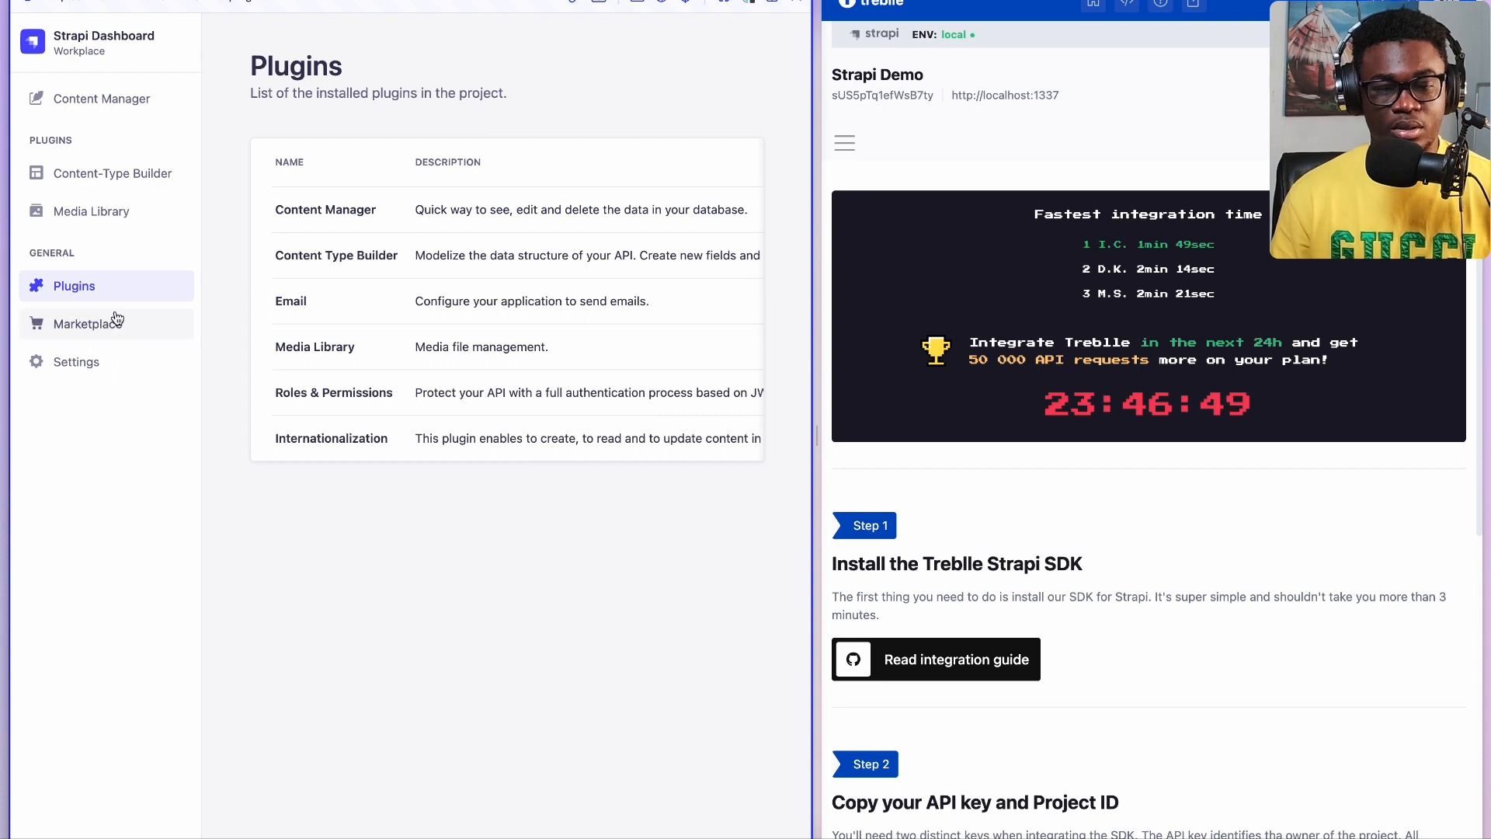
{"action": "left_click", "coordinate": [85, 323]}
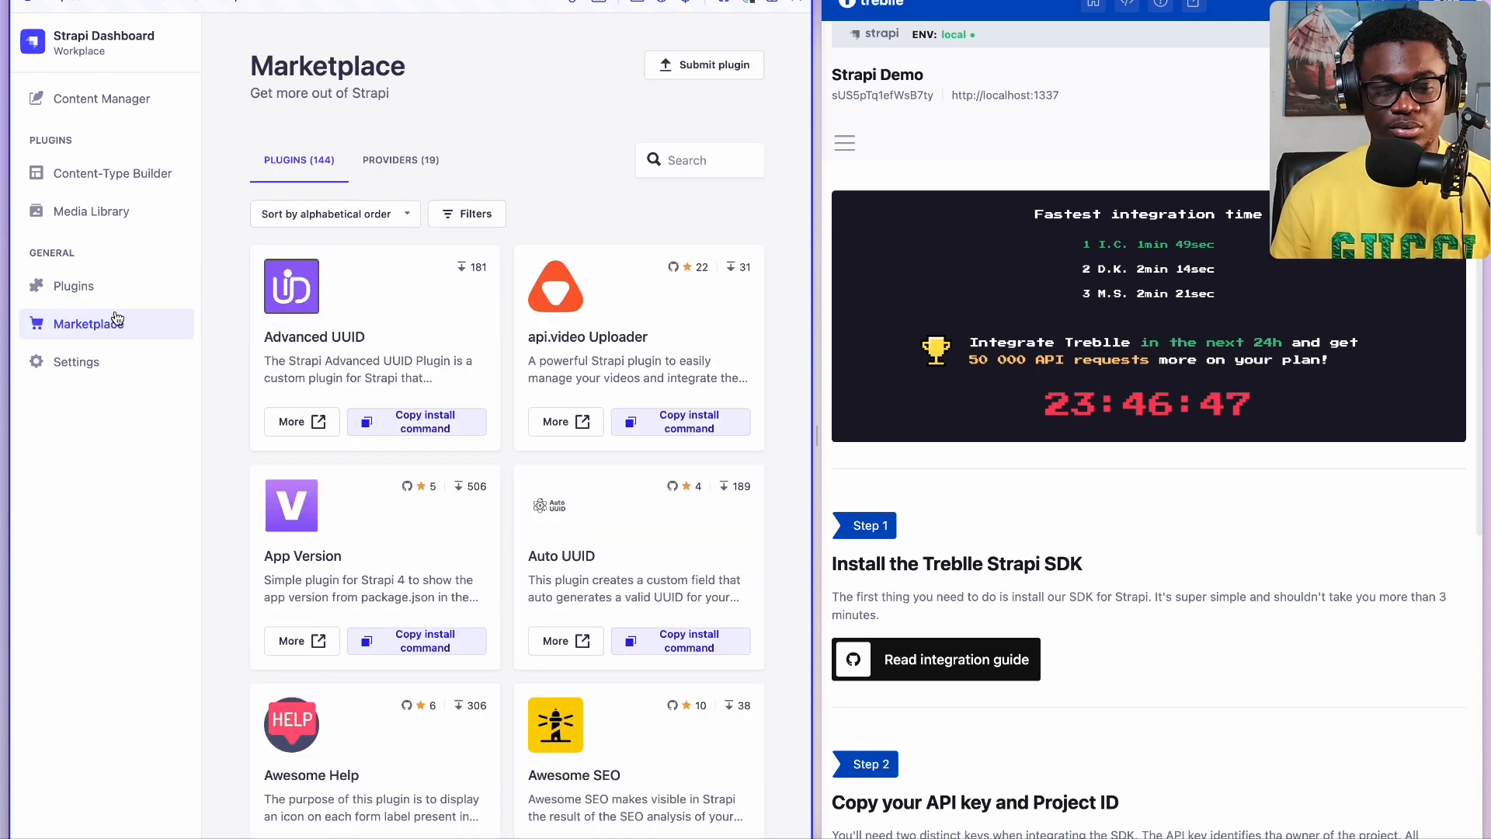
{"action": "left_click", "coordinate": [699, 160]}
{"action": "type", "text": "t"}
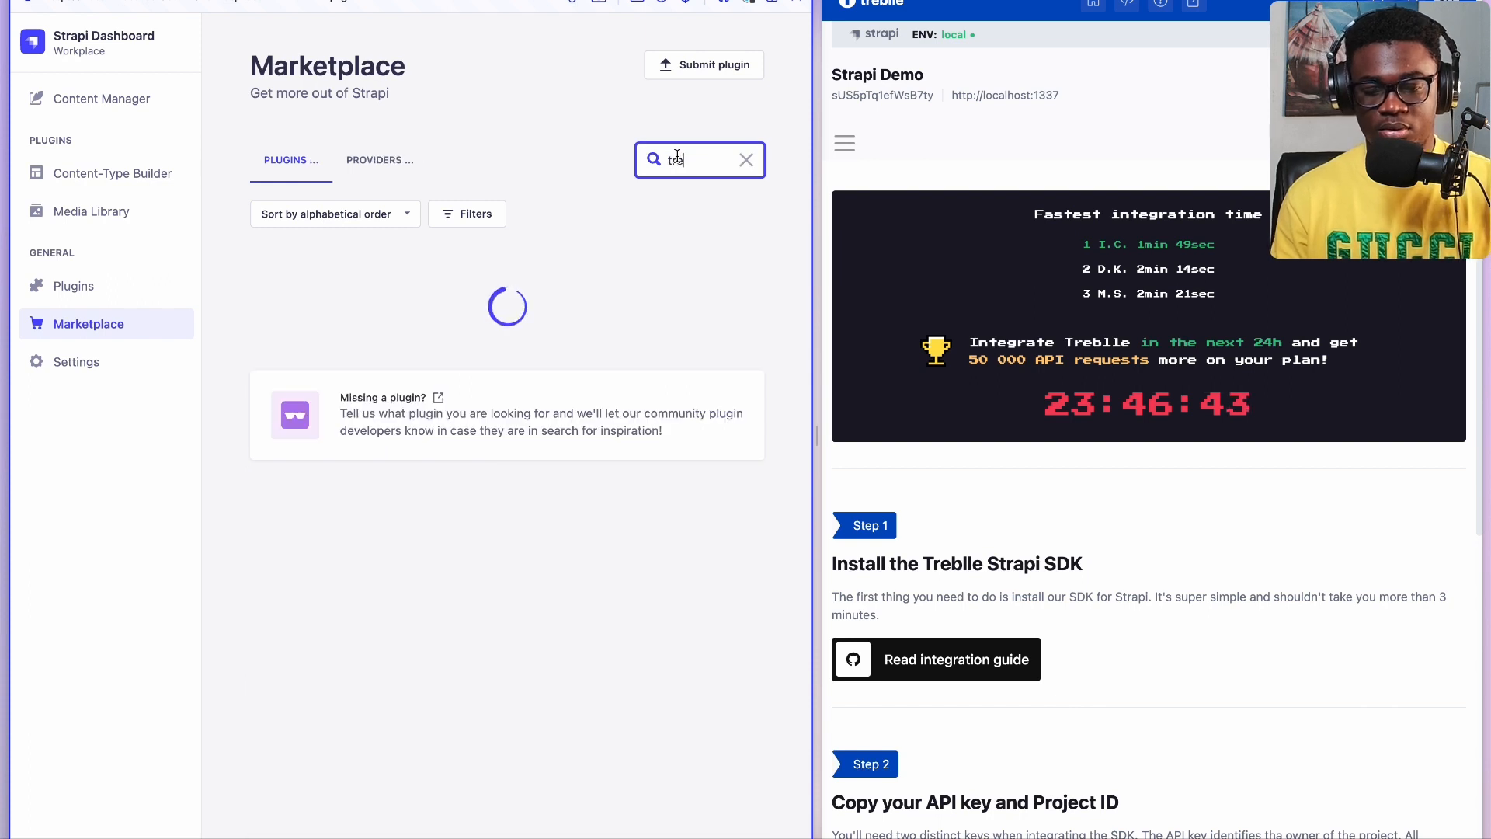
{"action": "type", "text": "reblle"}
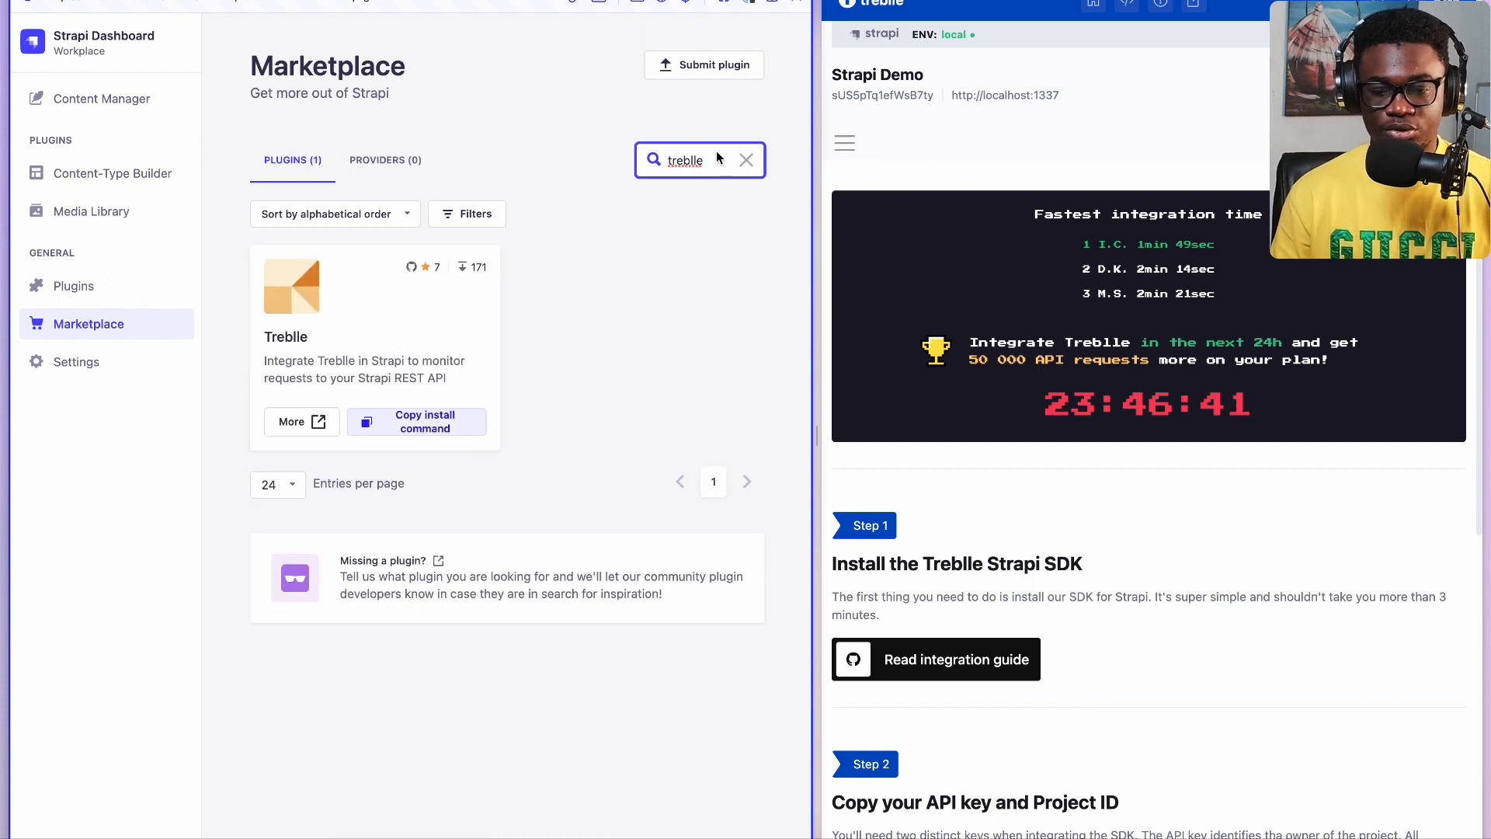
{"action": "left_click", "coordinate": [746, 160]}
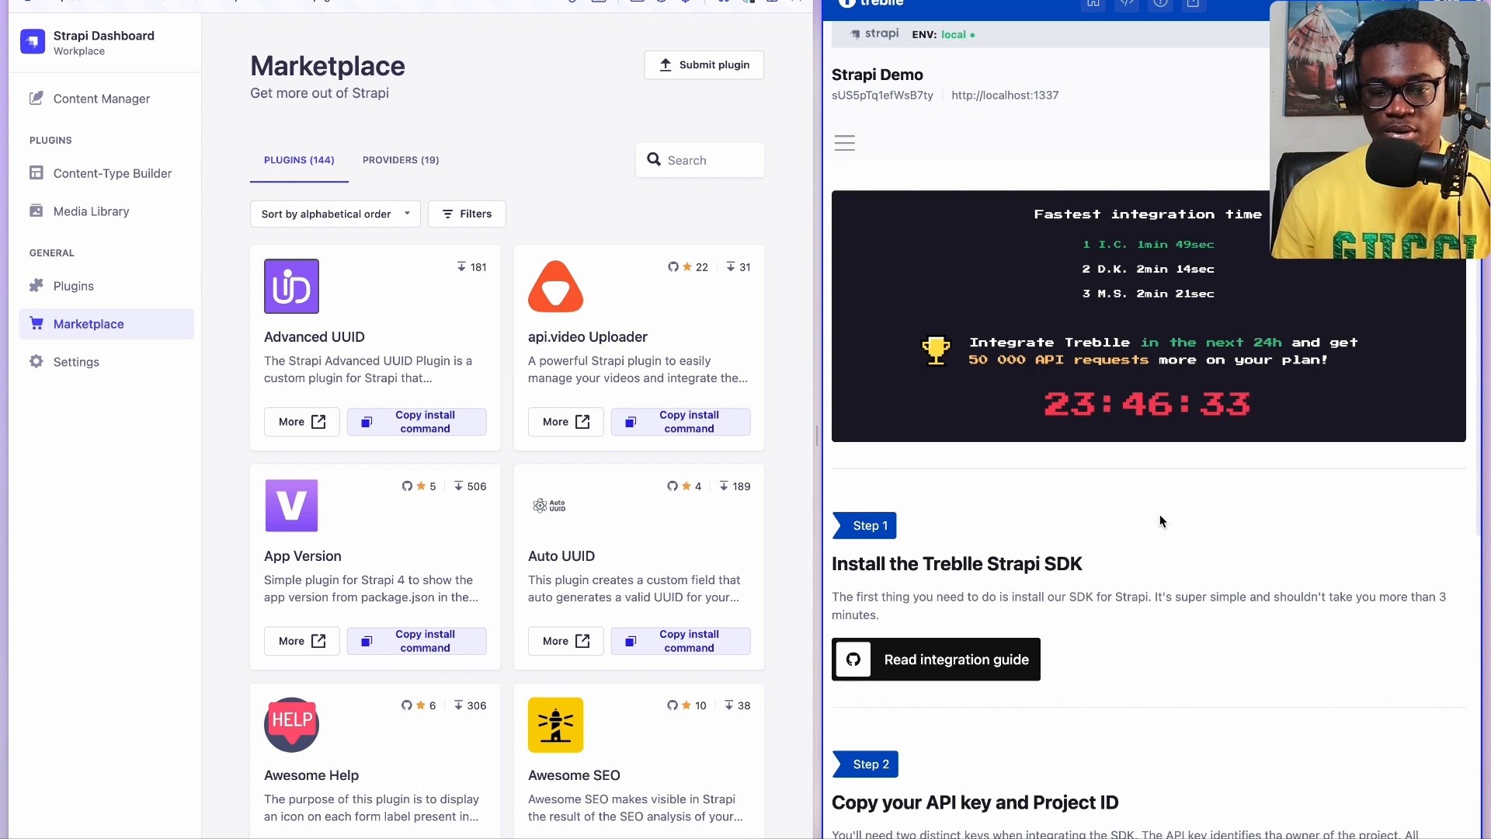
{"action": "mouse_move", "coordinate": [1000, 673]}
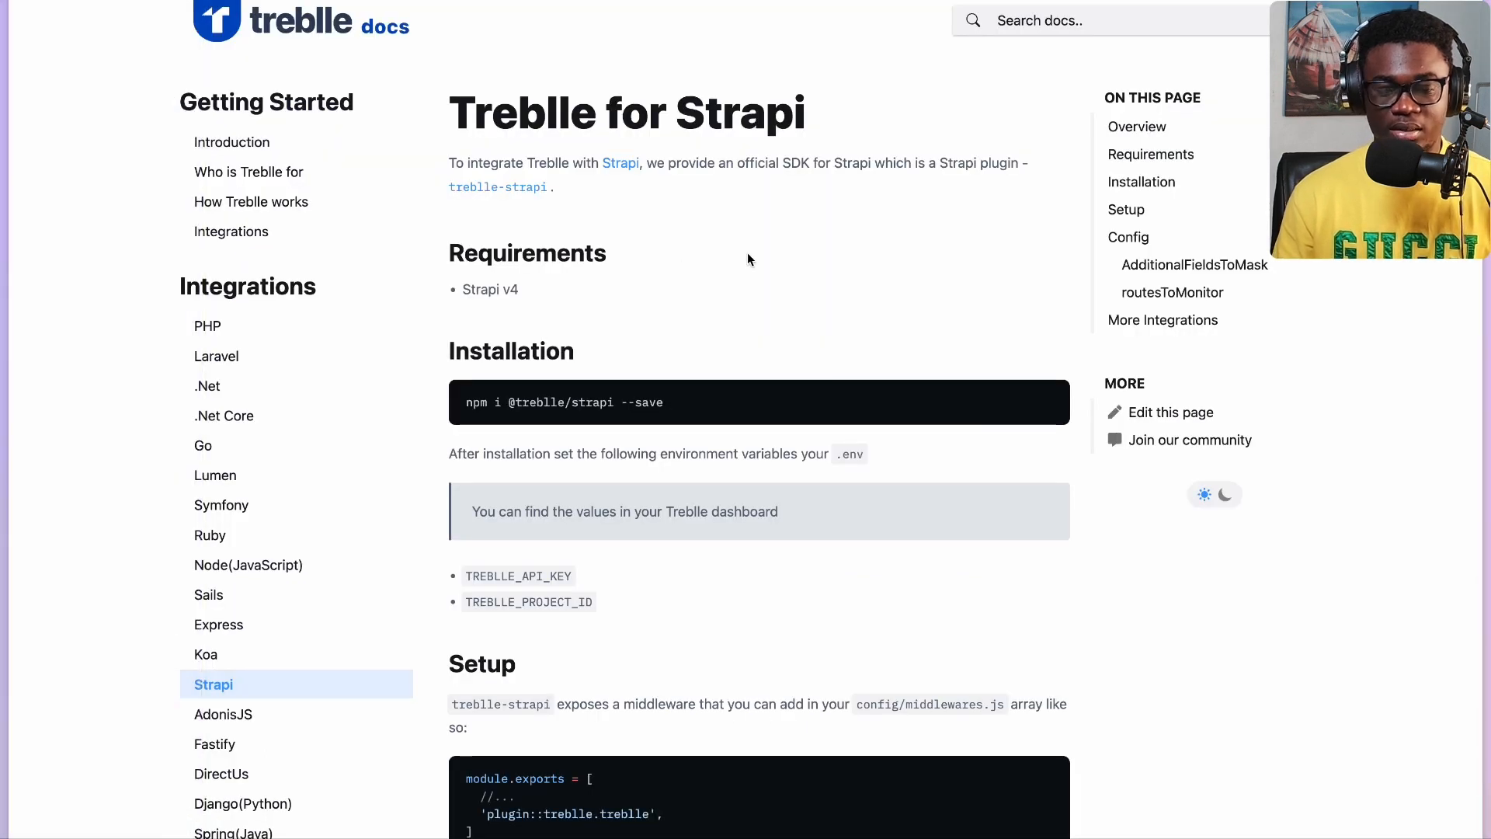
{"action": "mouse_move", "coordinate": [767, 395]}
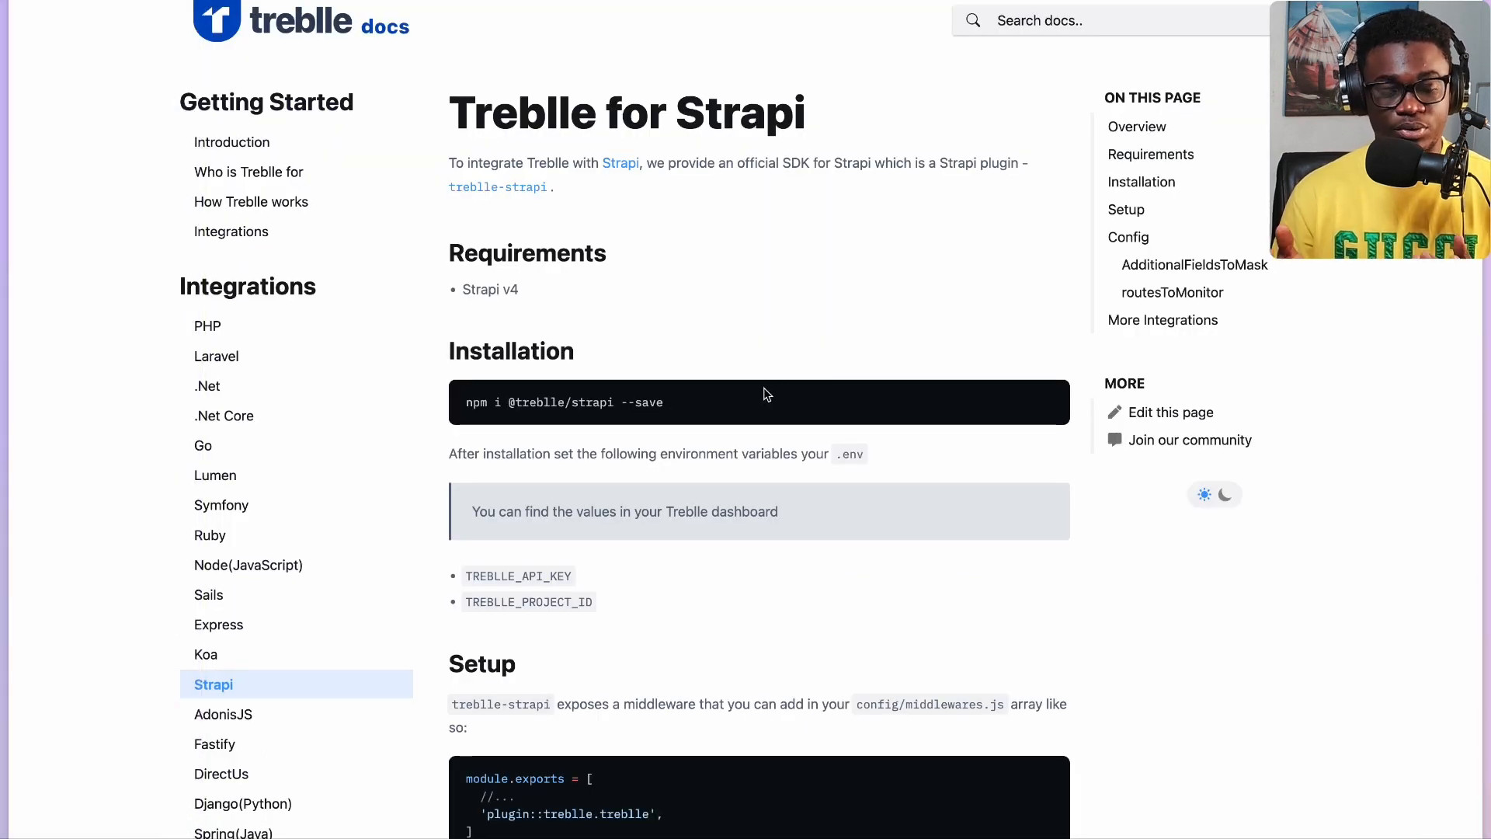
{"action": "mouse_move", "coordinate": [677, 411]}
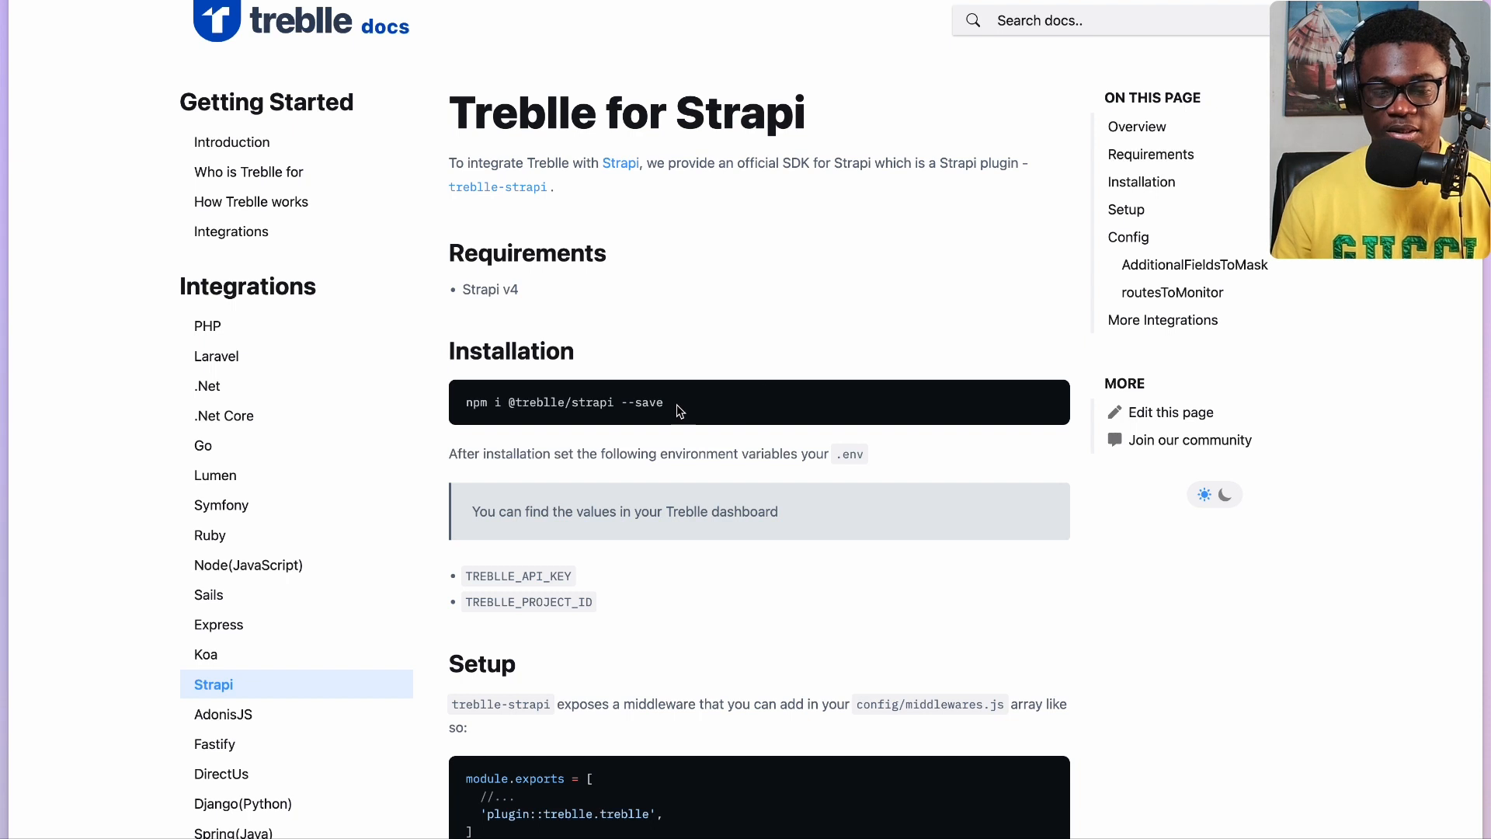
{"action": "double_click", "coordinate": [561, 401]}
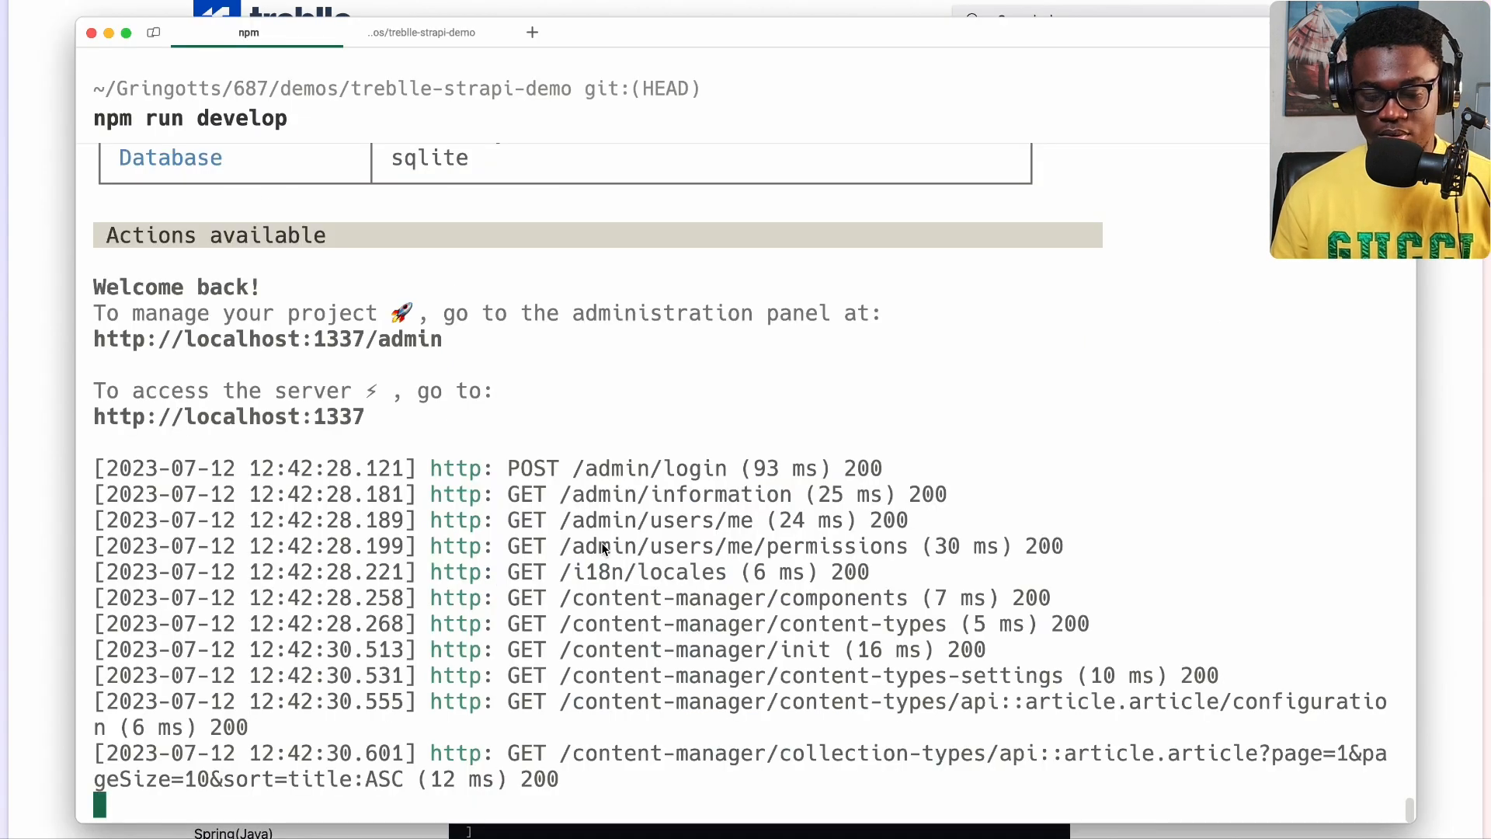
{"action": "key", "text": "ctrl+c"}
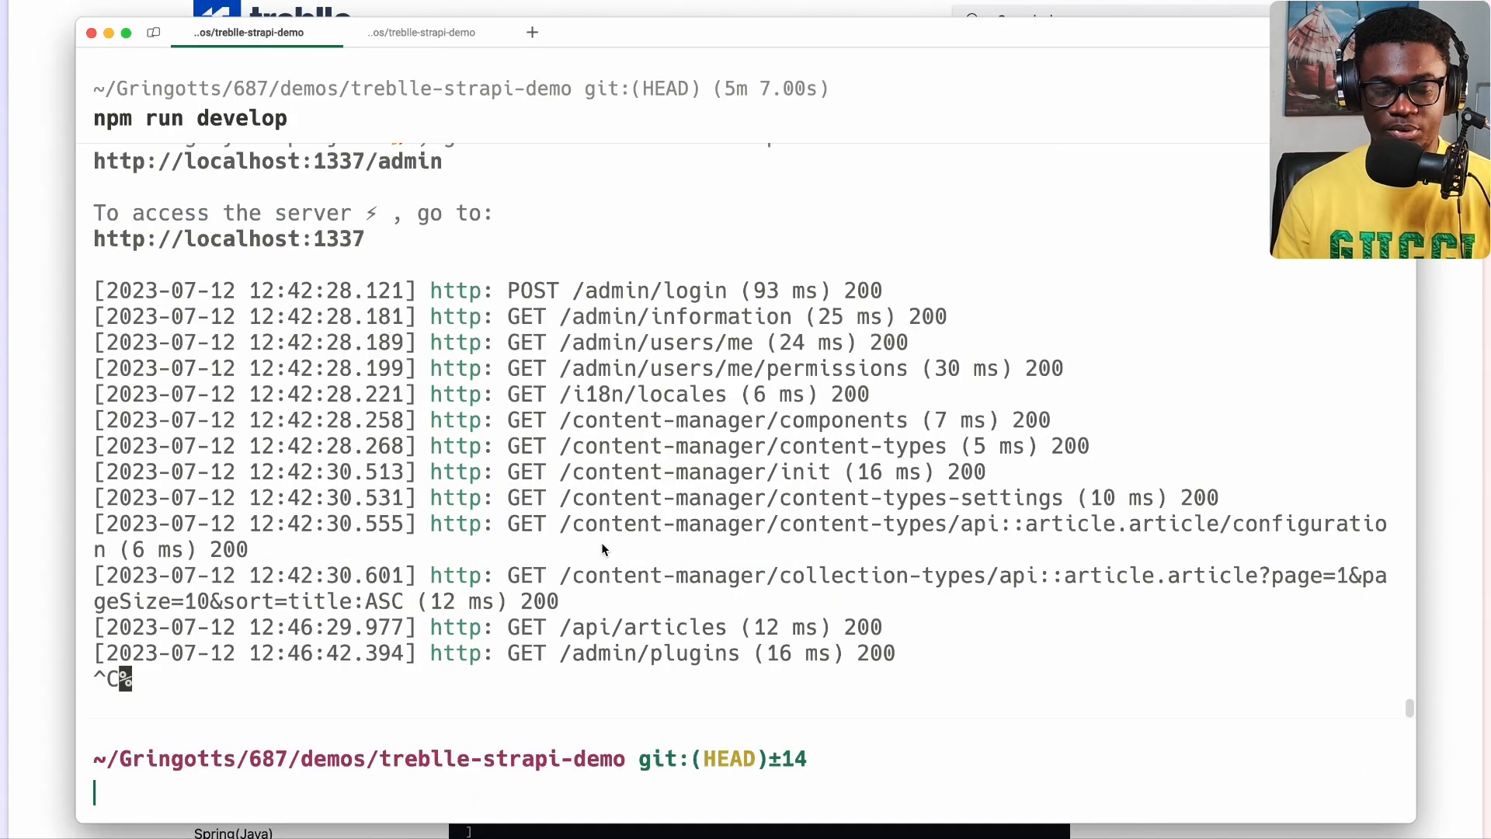
{"action": "type", "text": "npm i @treblle/strapi --save"}
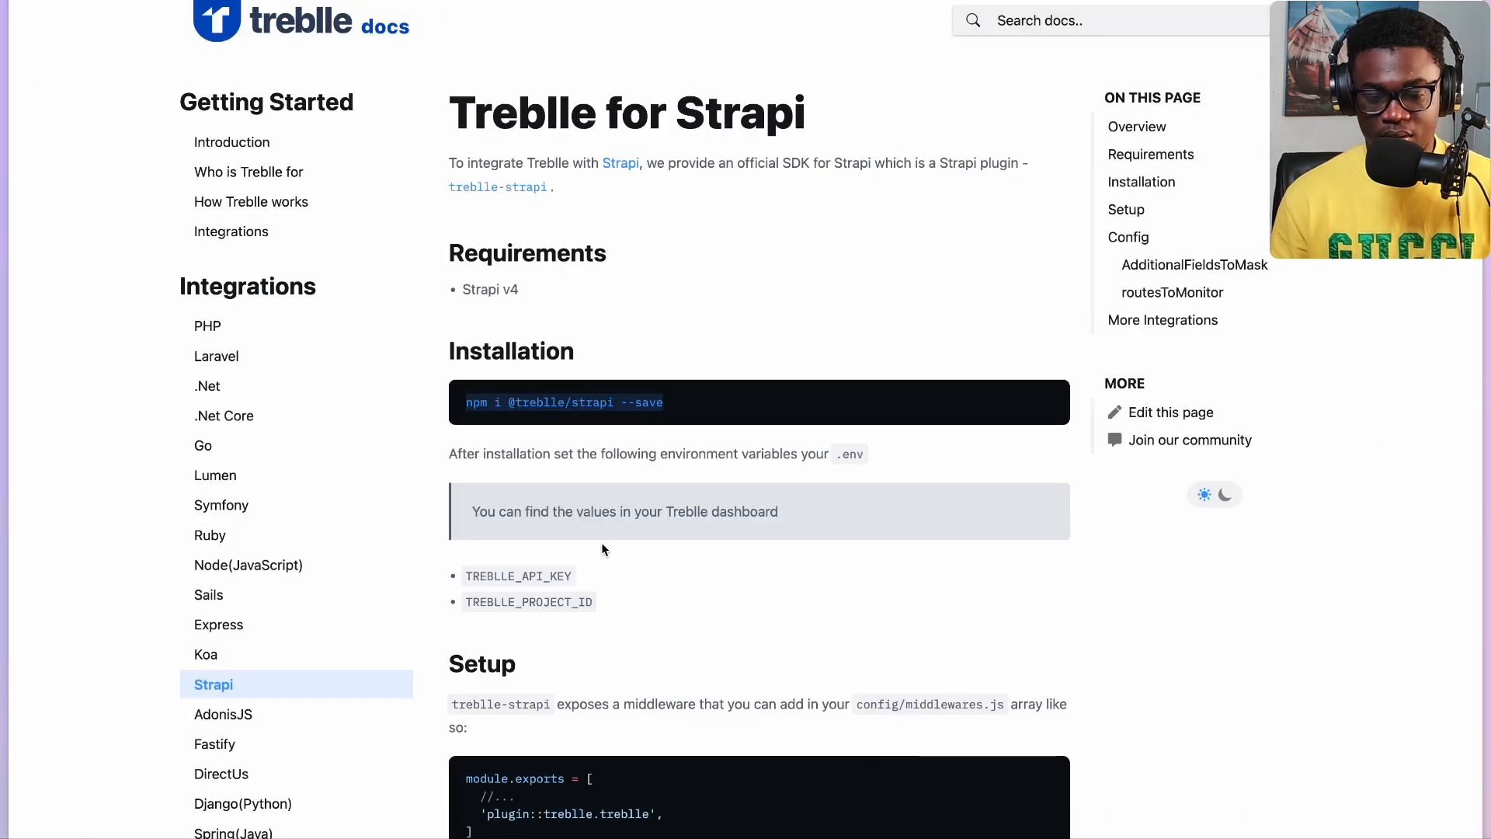
{"action": "mouse_move", "coordinate": [611, 576]}
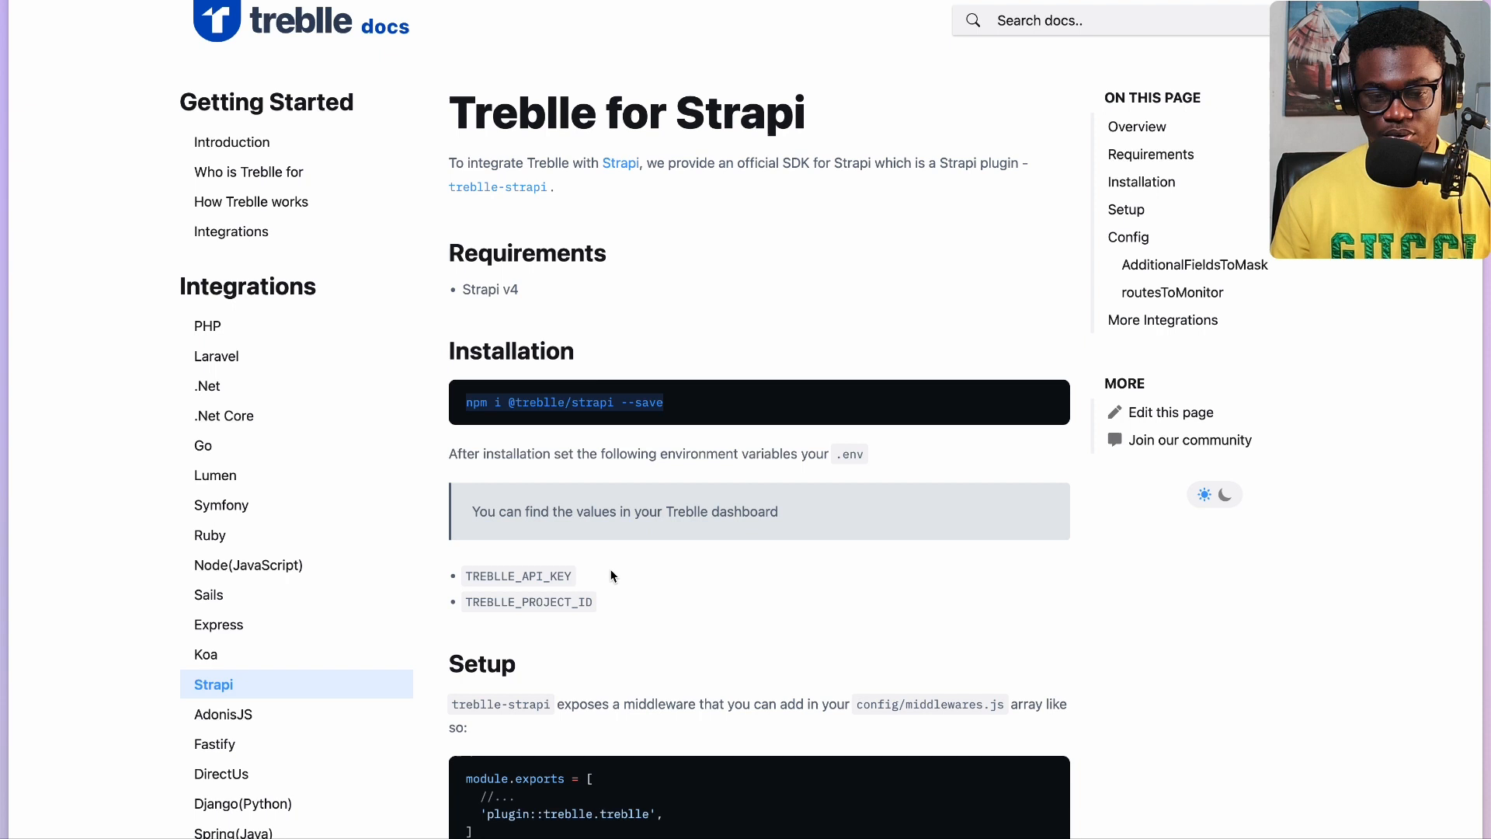
{"action": "mouse_move", "coordinate": [642, 564]}
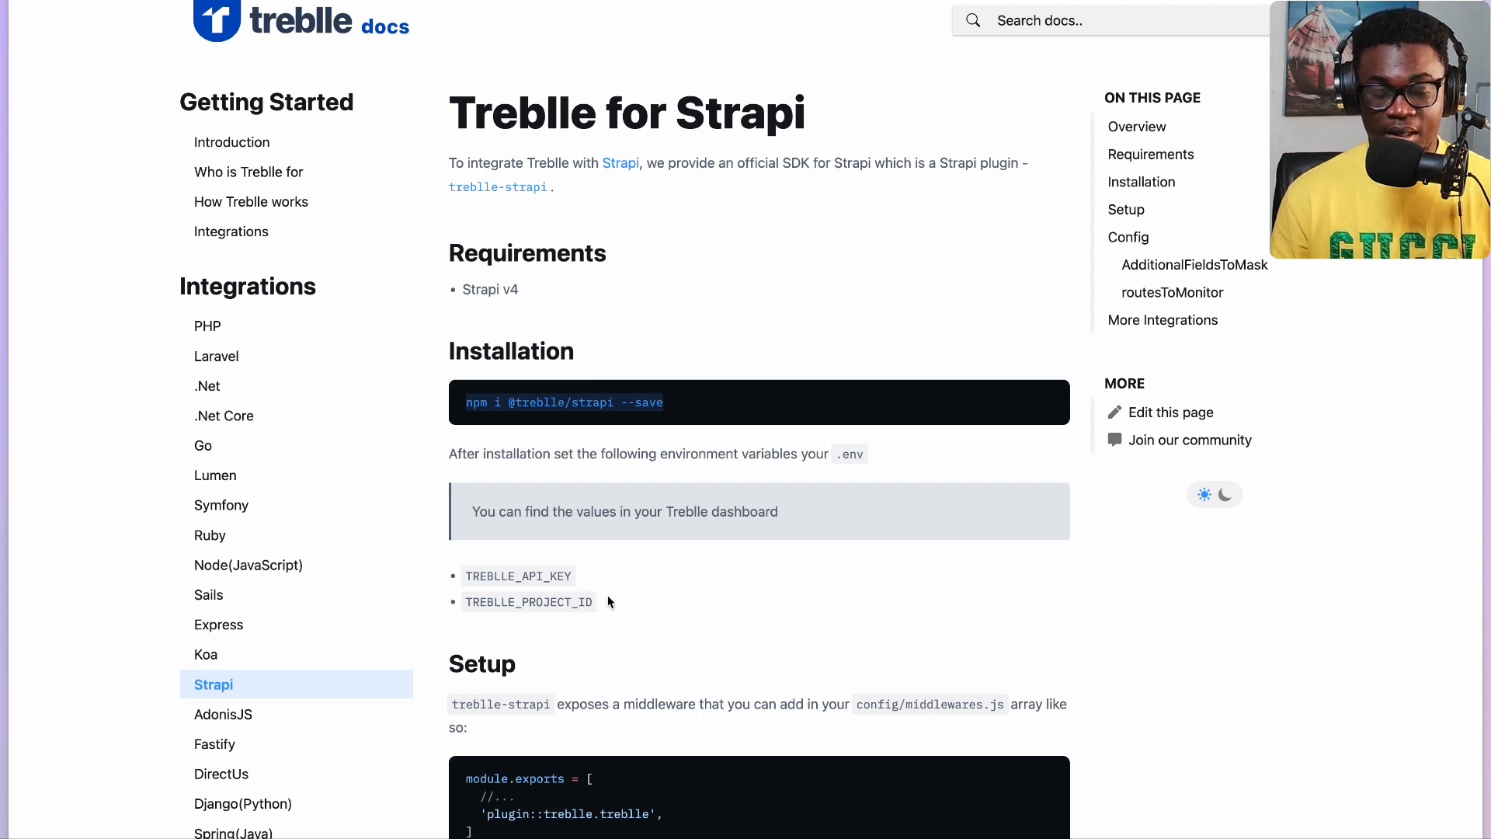
{"action": "mouse_move", "coordinate": [860, 454]}
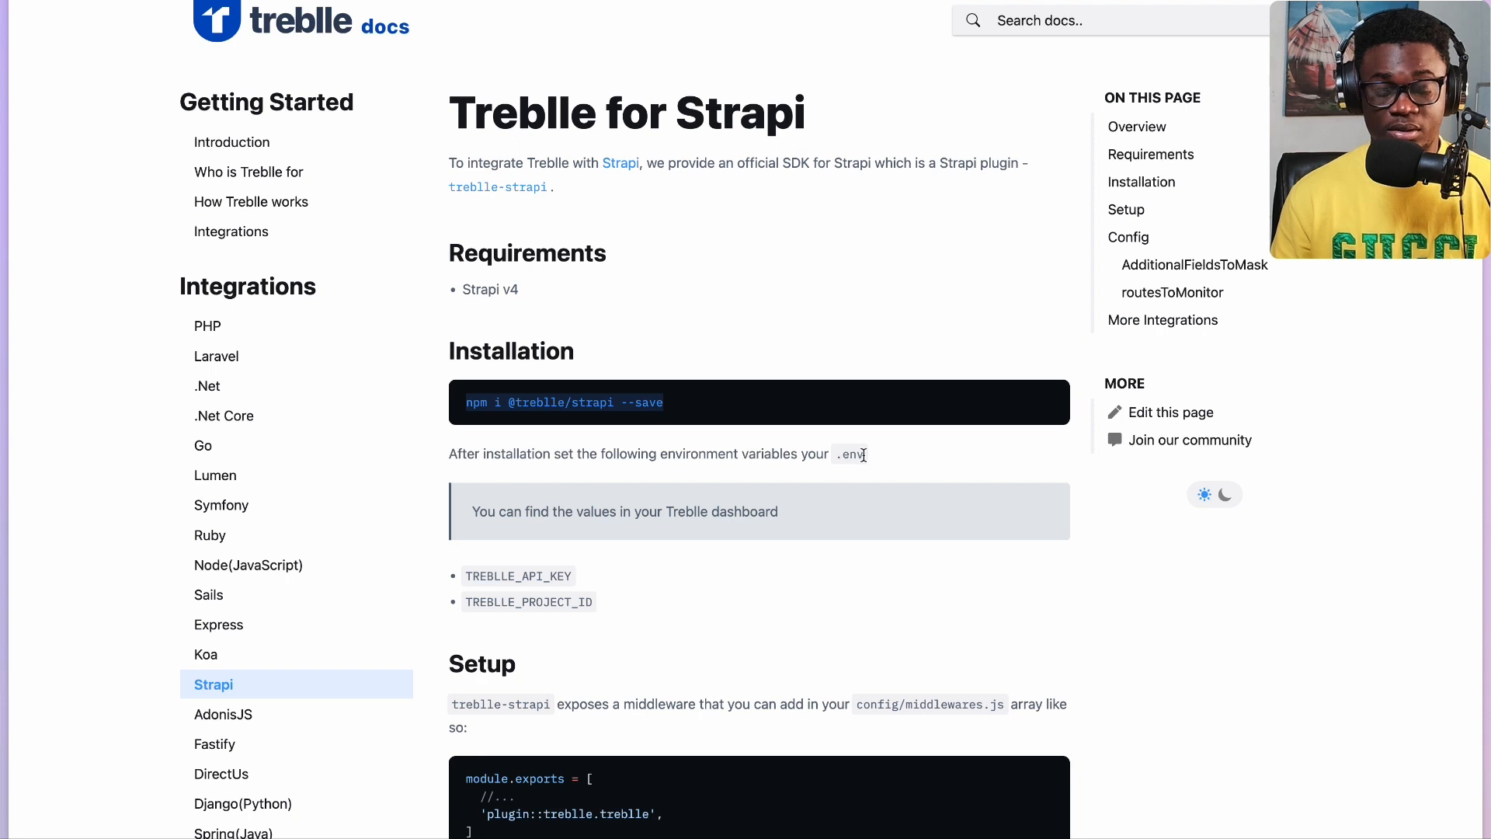
{"action": "mouse_move", "coordinate": [664, 577]}
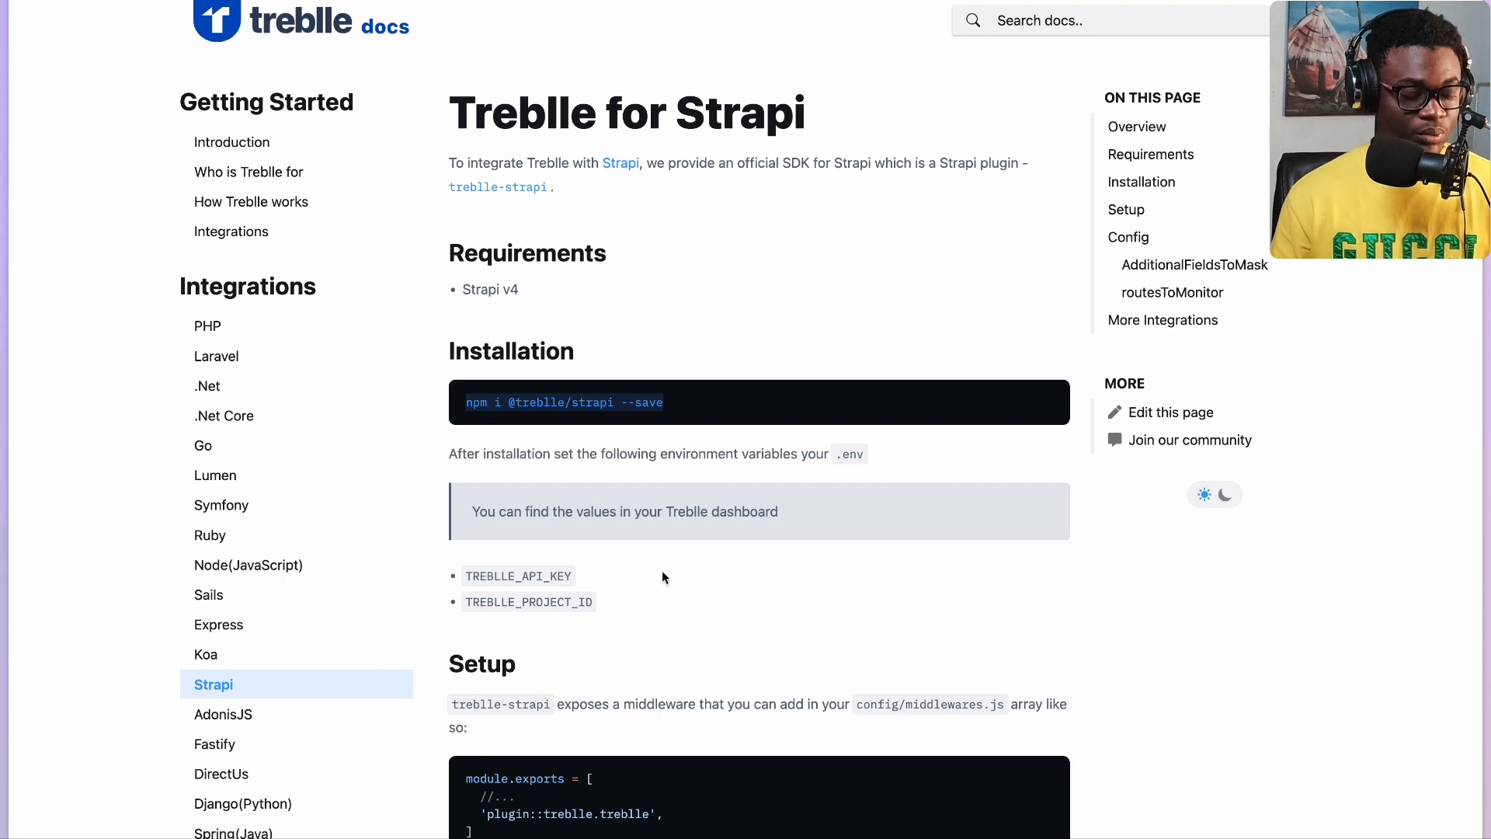
Step: Scroll the docs down to the Setup section showing the 'plugin::treblle.treblle' middleware snippet
{"action": "scroll", "scroll_direction": "down", "scroll_amount": 3}
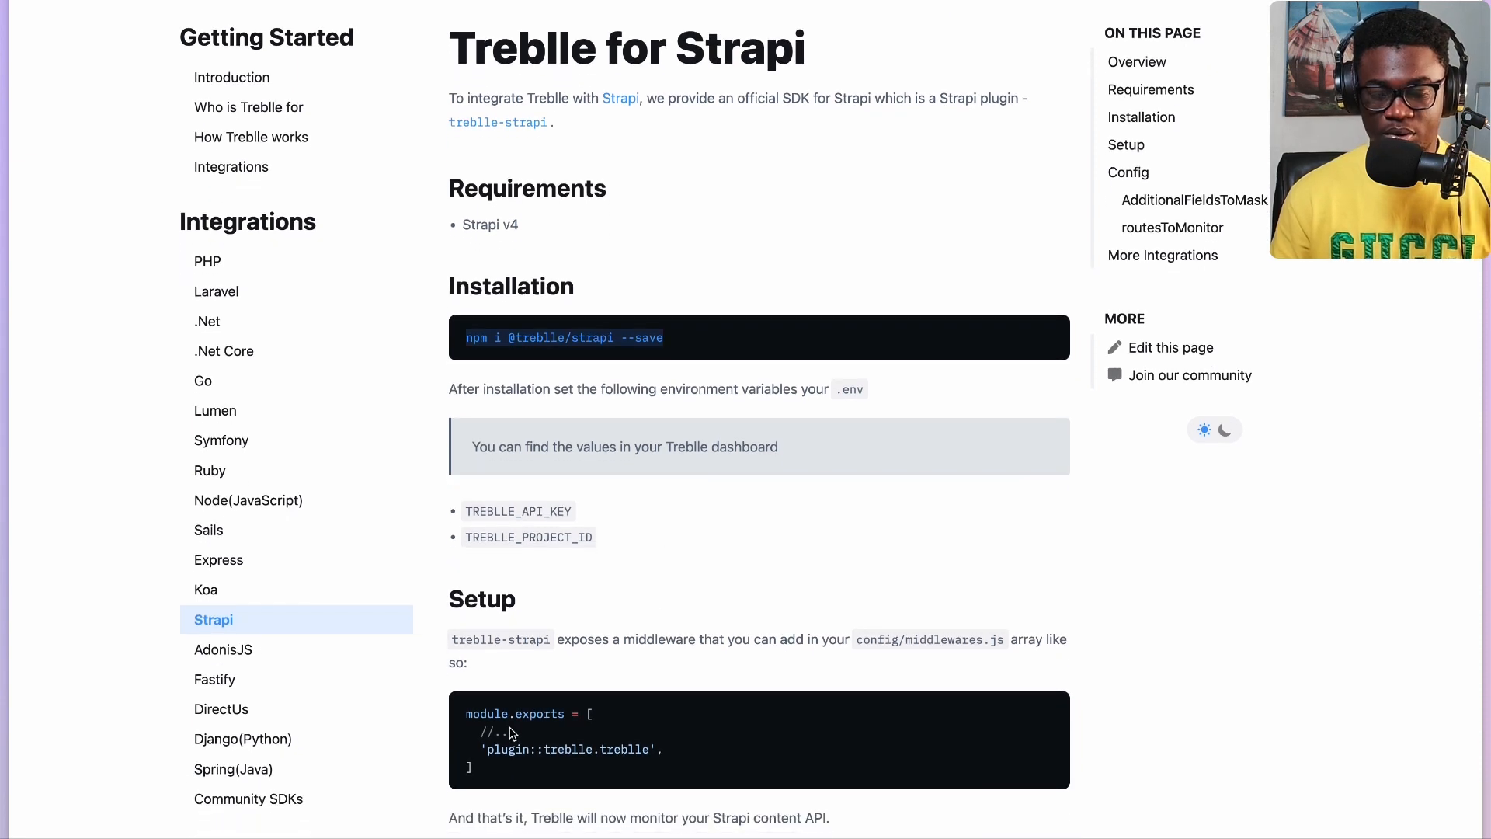
{"action": "mouse_move", "coordinate": [467, 775]}
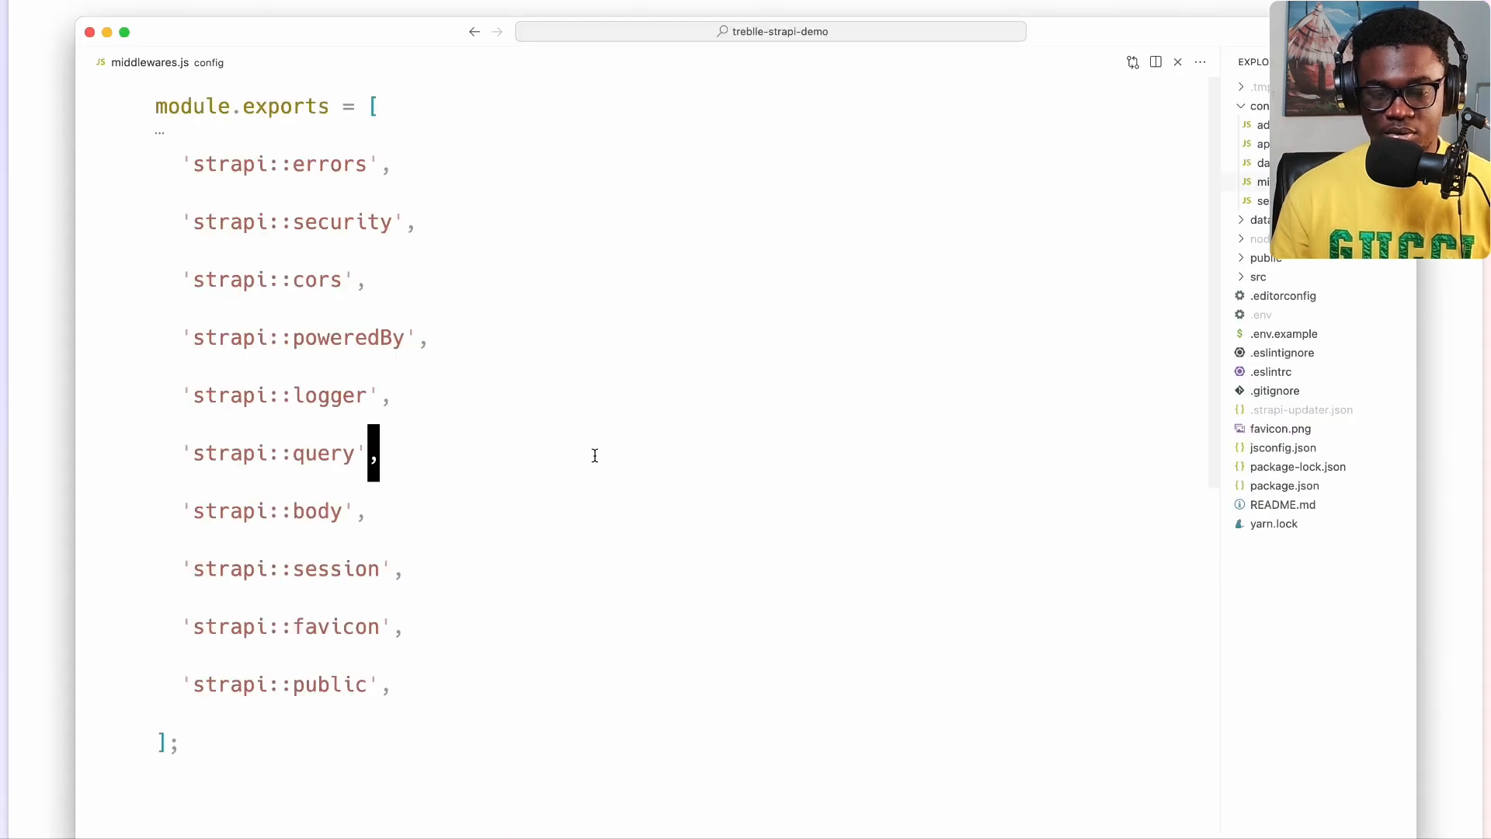
Step: Add 'plugin::treblle.treblle', after 'strapi::public' in the middlewares.js array
{"action": "left_click", "coordinate": [385, 683]}
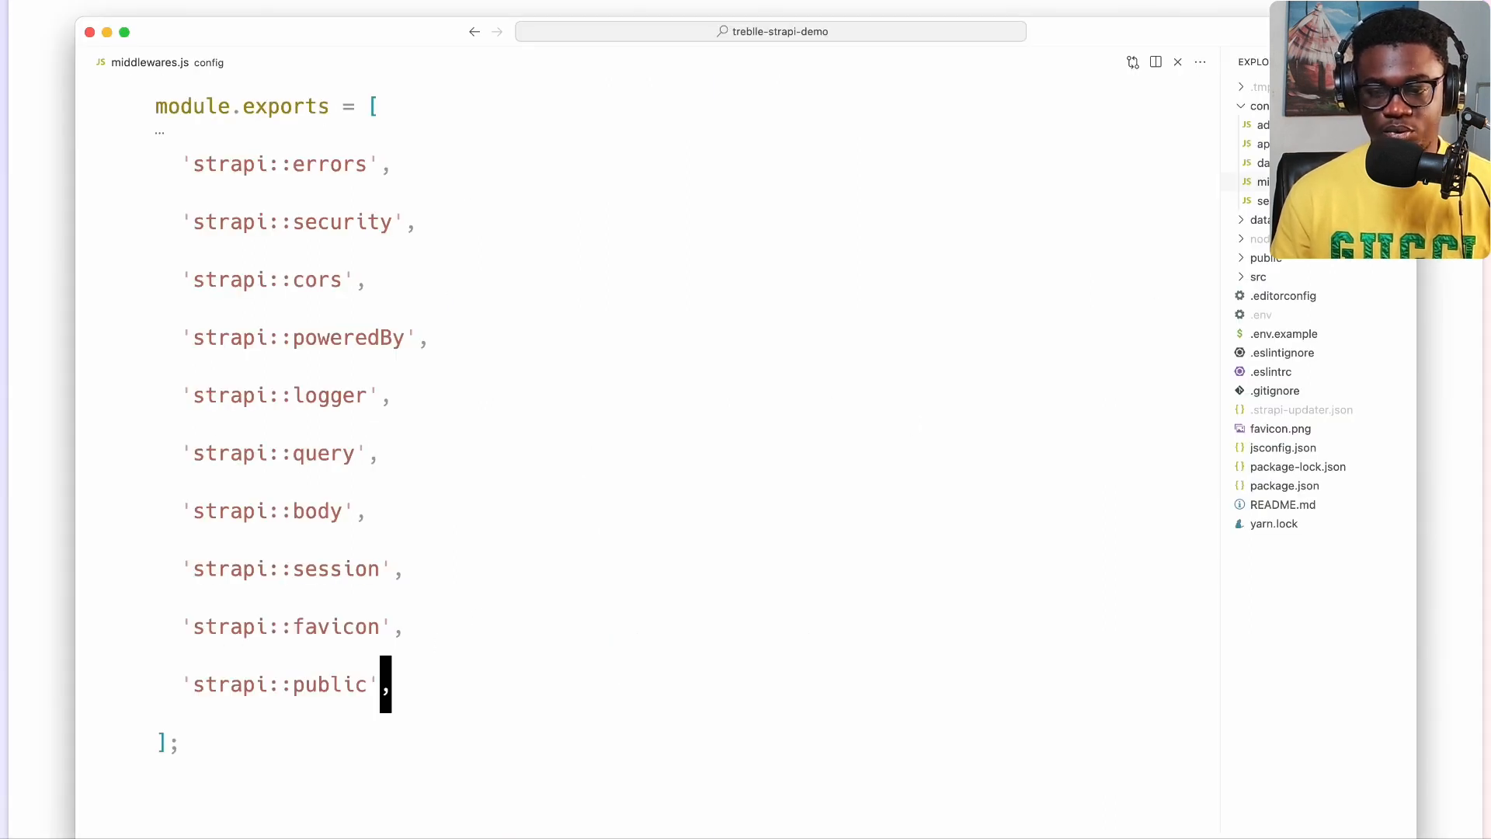
{"action": "type", "text": "'plugin::treblle.treblle'"}
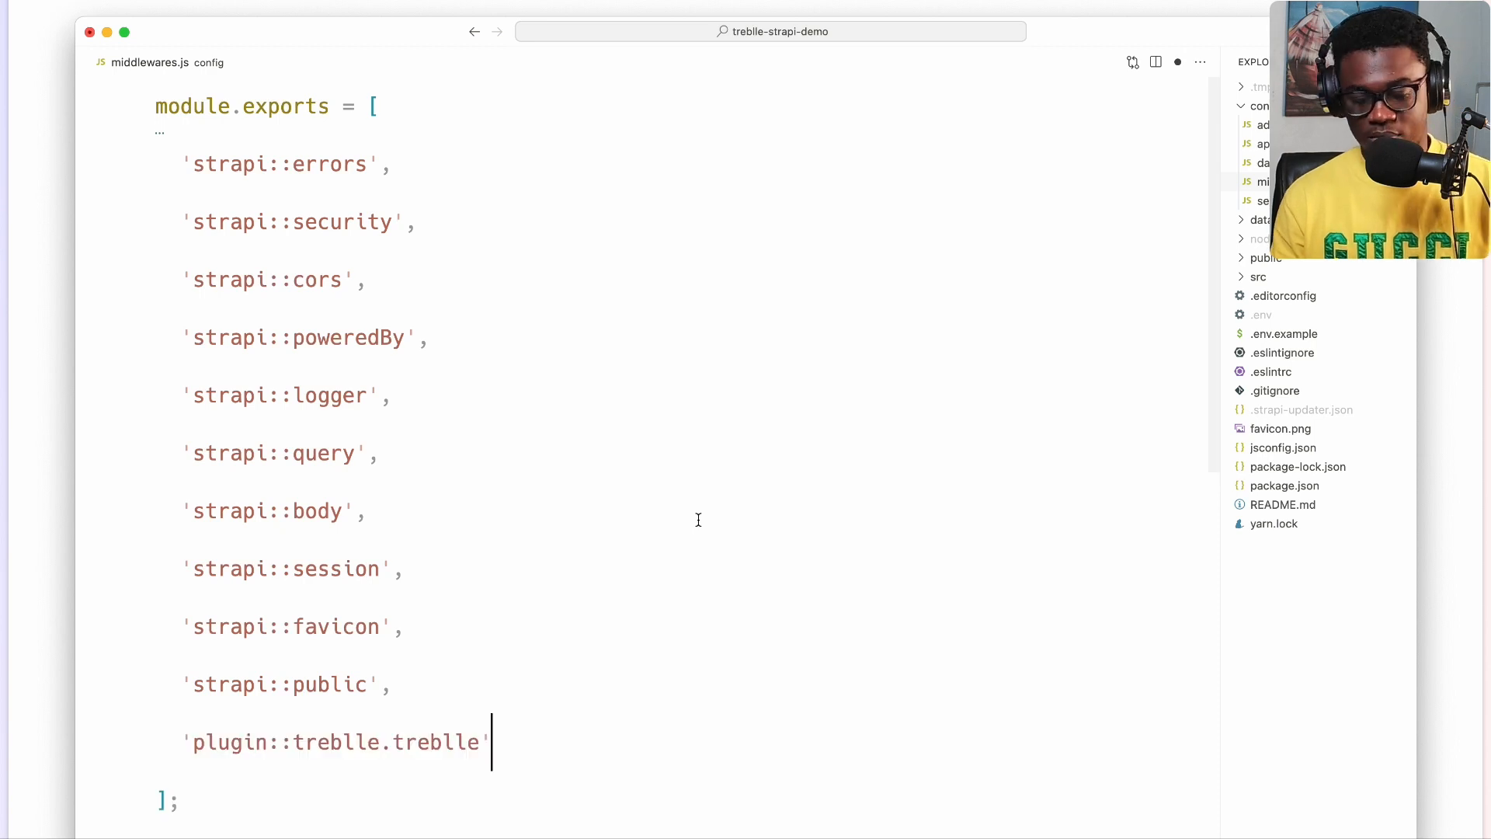
{"action": "type", "text": ","}
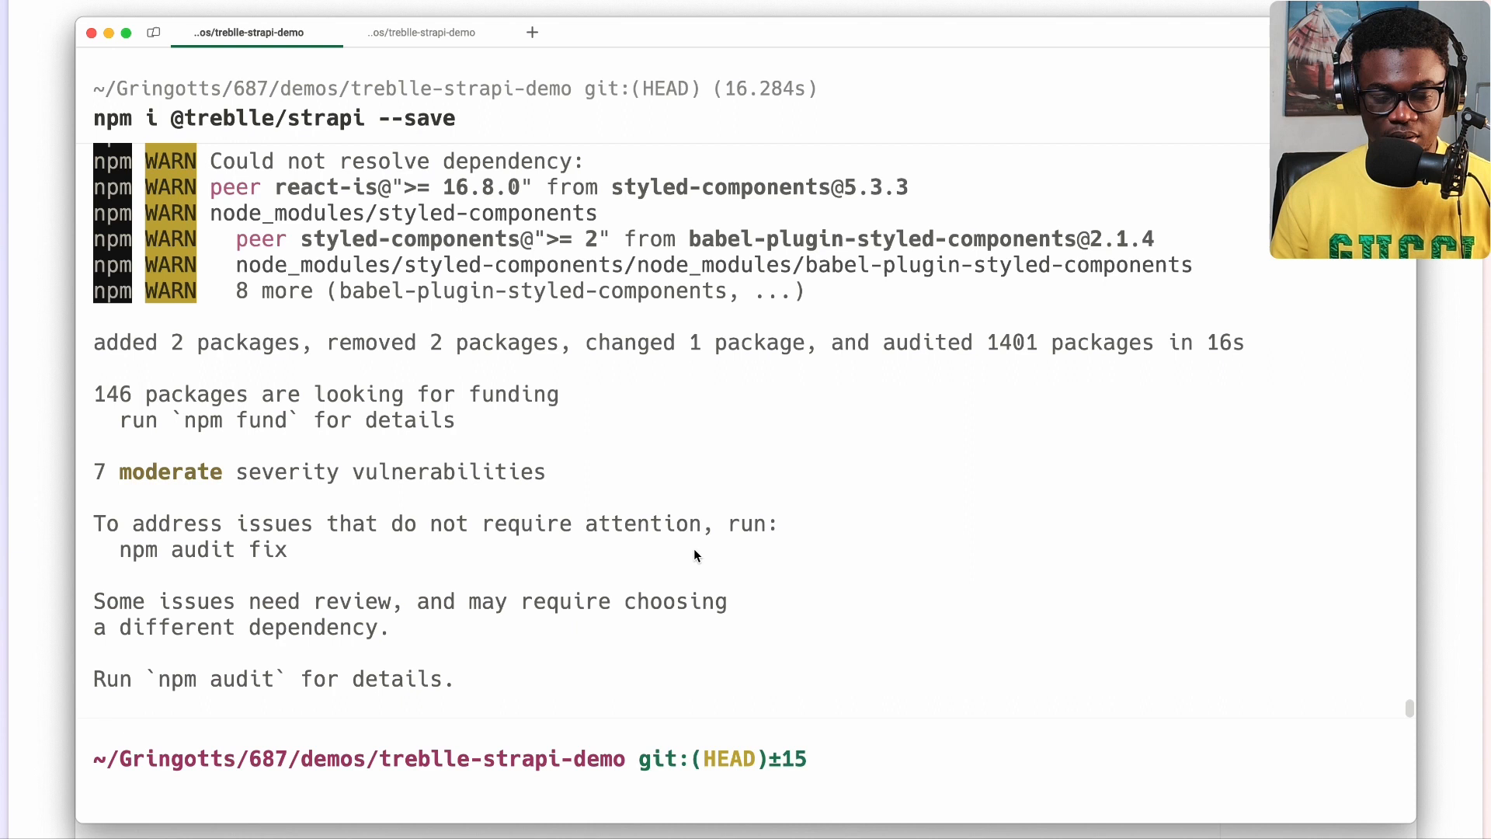
{"action": "mouse_move", "coordinate": [432, 772]}
{"action": "type", "text": "npm run develop"}
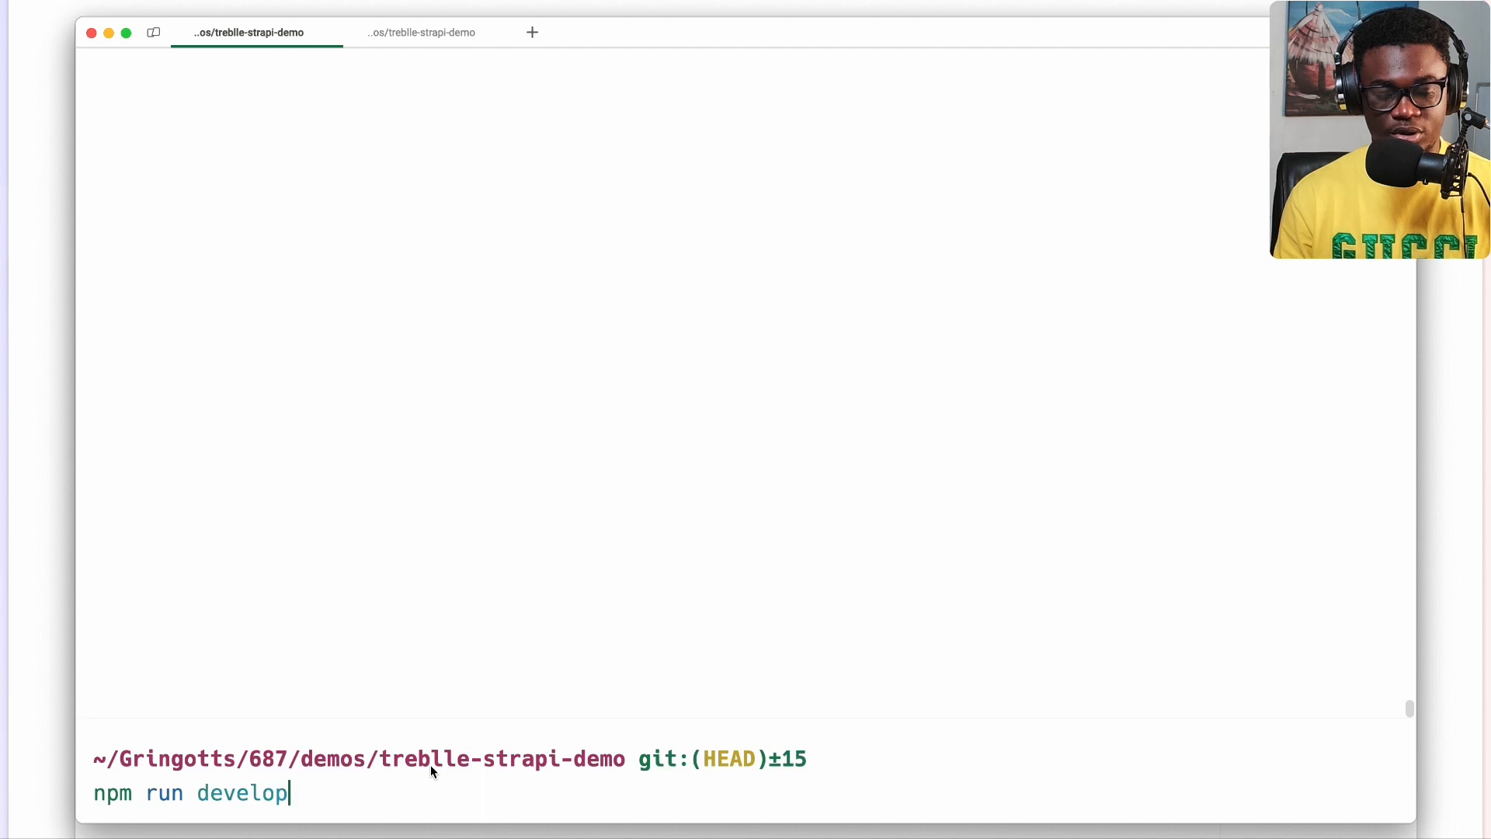
Step: Run 'npm run develop' to start the treblle-strapi-demo server
{"action": "key", "text": "Return"}
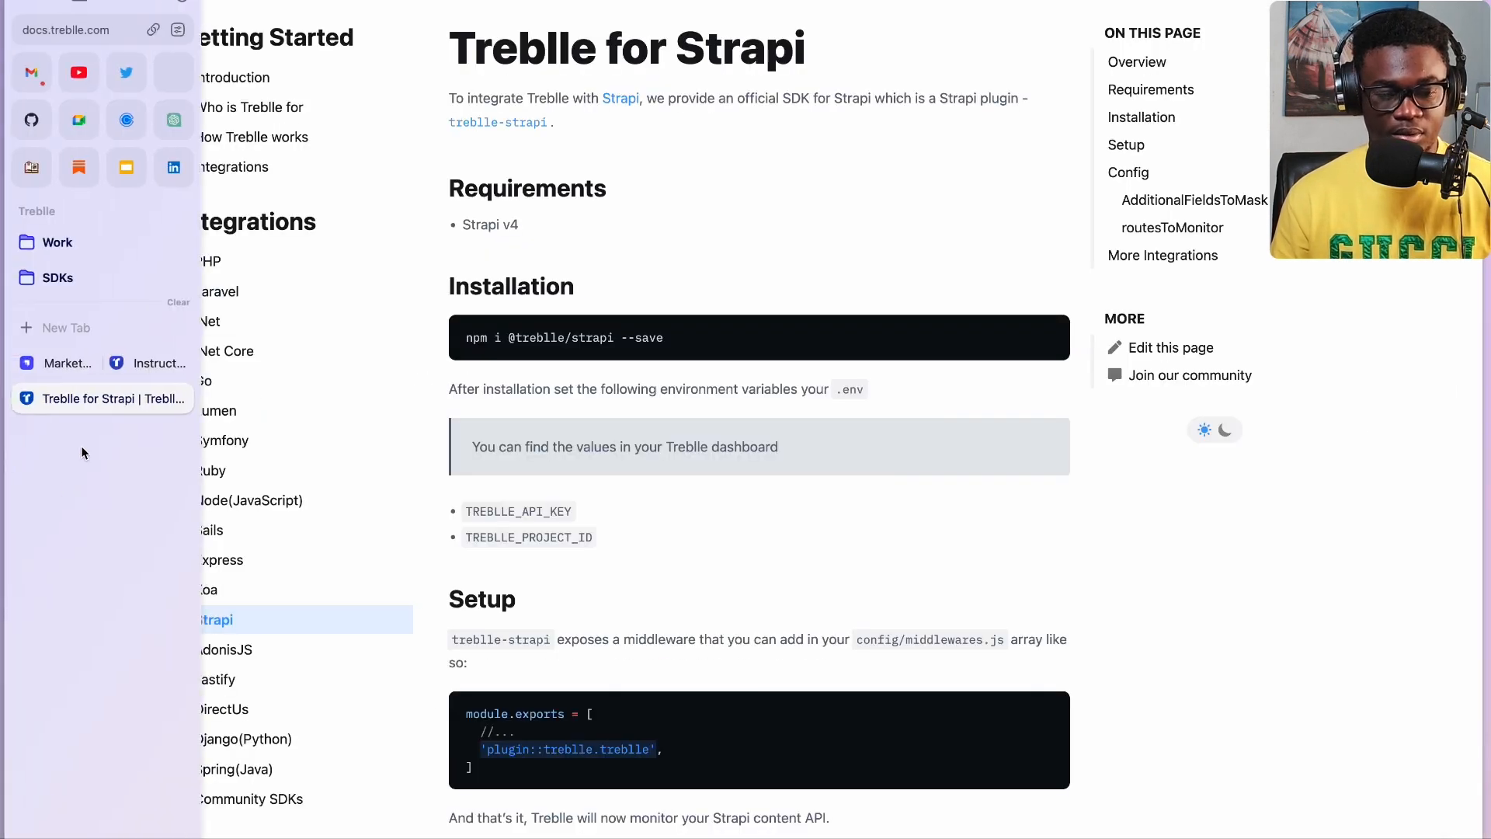
Step: Return to the Strapi admin and view Plugins, confirming Treblle is listed
{"action": "left_click", "coordinate": [69, 363]}
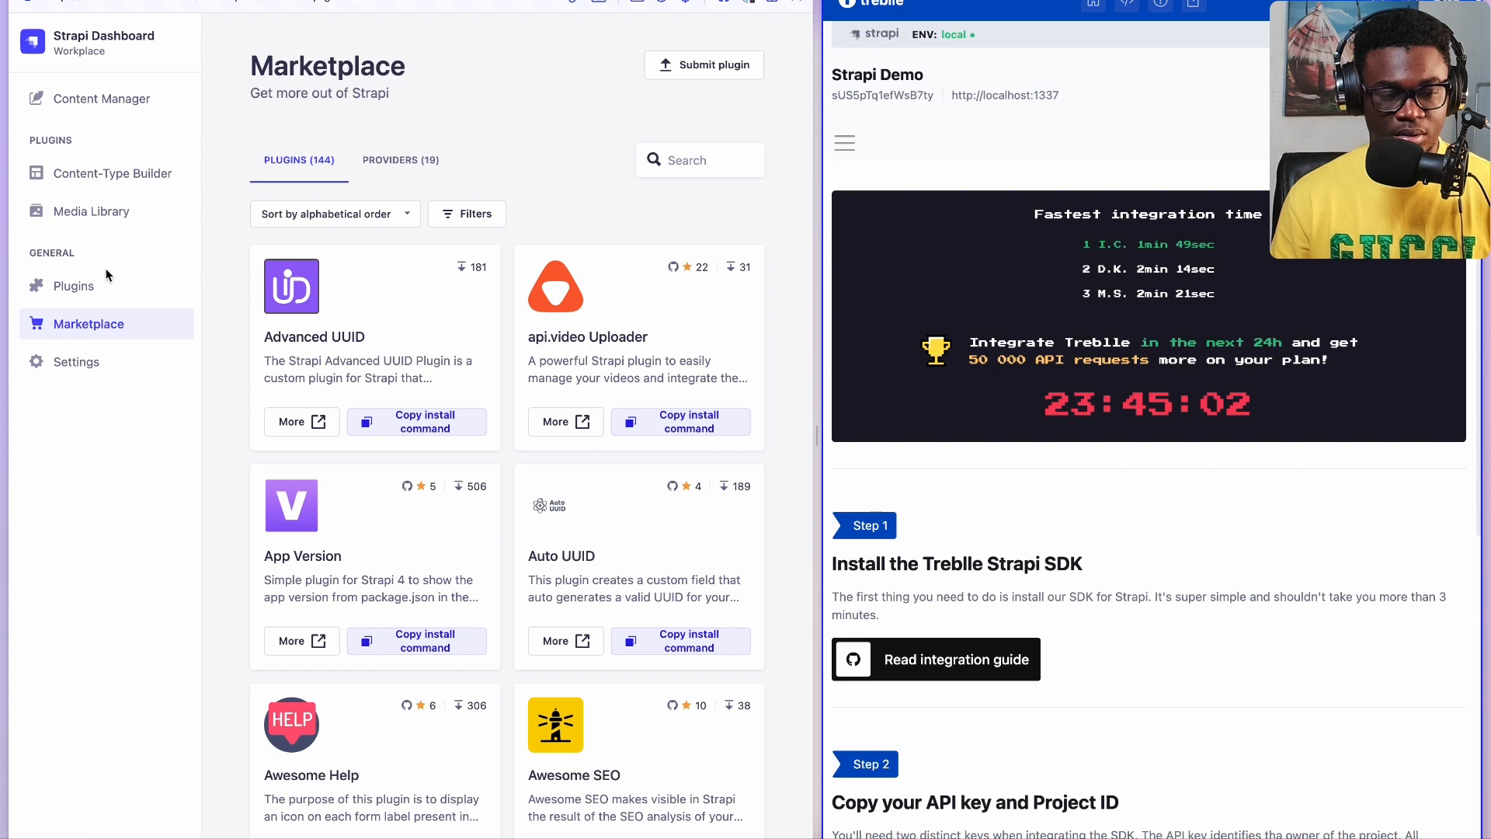
{"action": "left_click", "coordinate": [73, 285]}
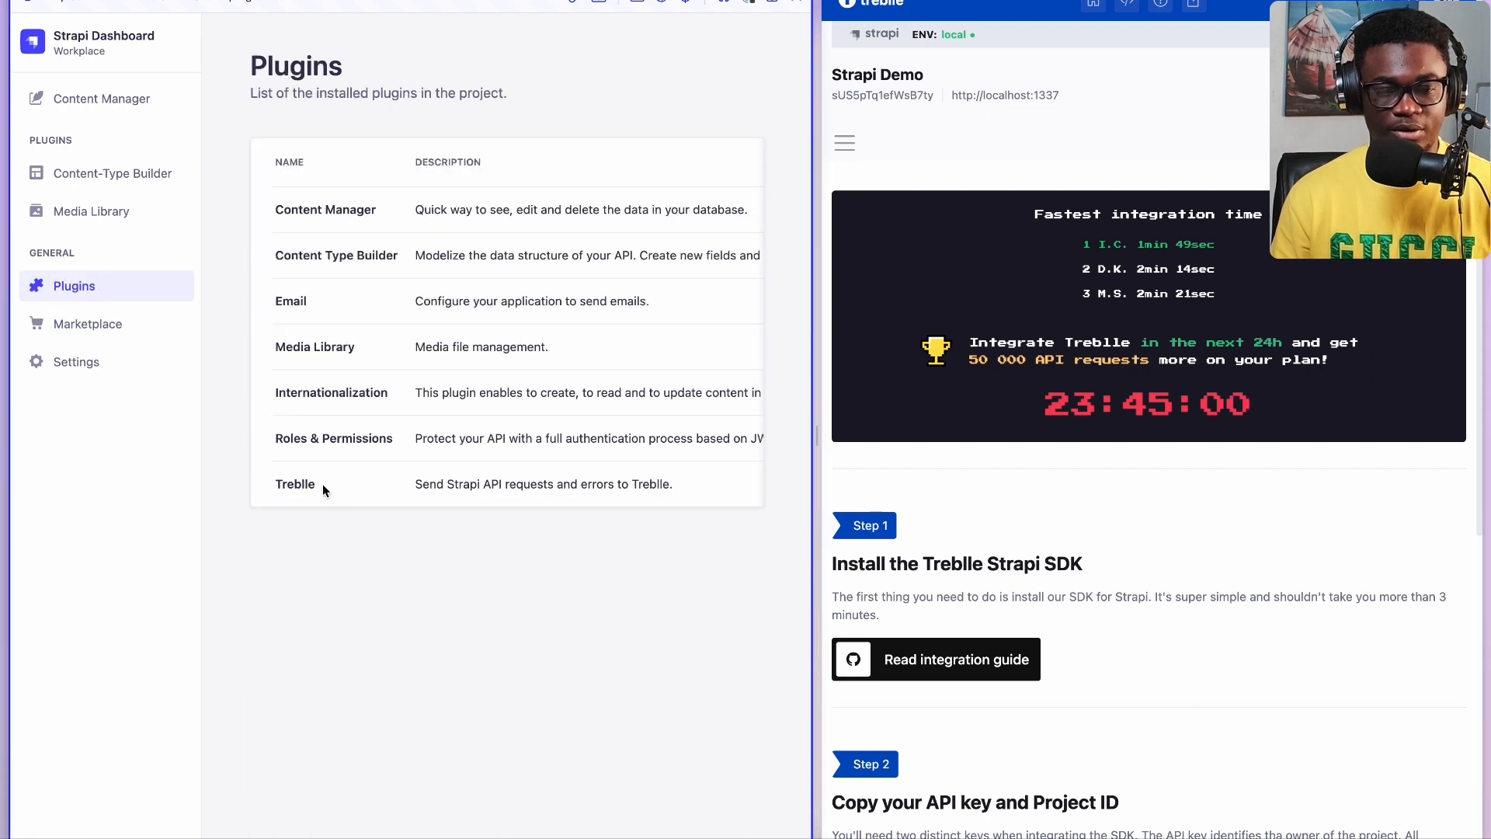
{"action": "mouse_move", "coordinate": [398, 528]}
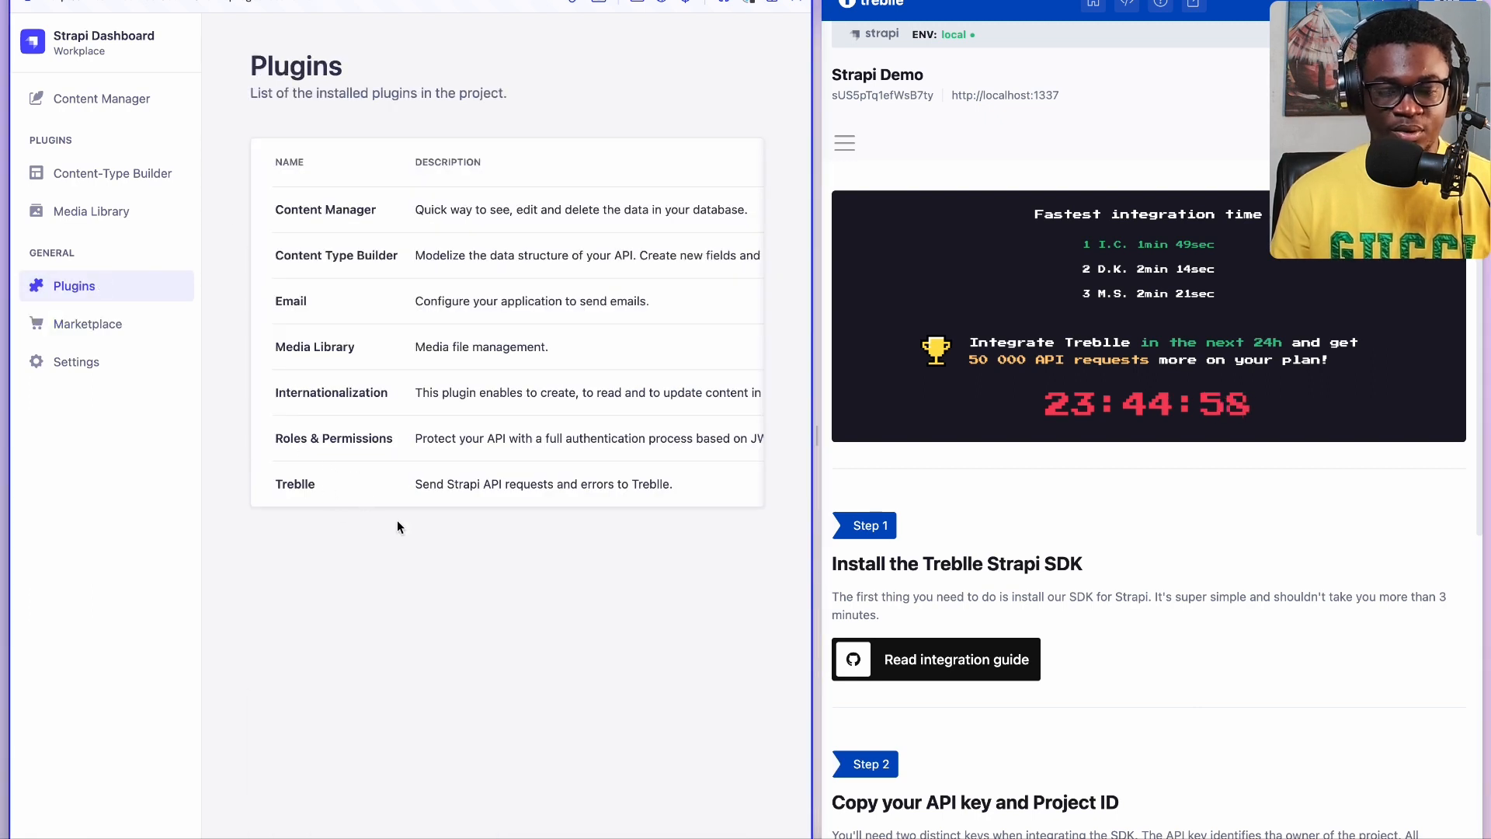
{"action": "mouse_move", "coordinate": [659, 661]}
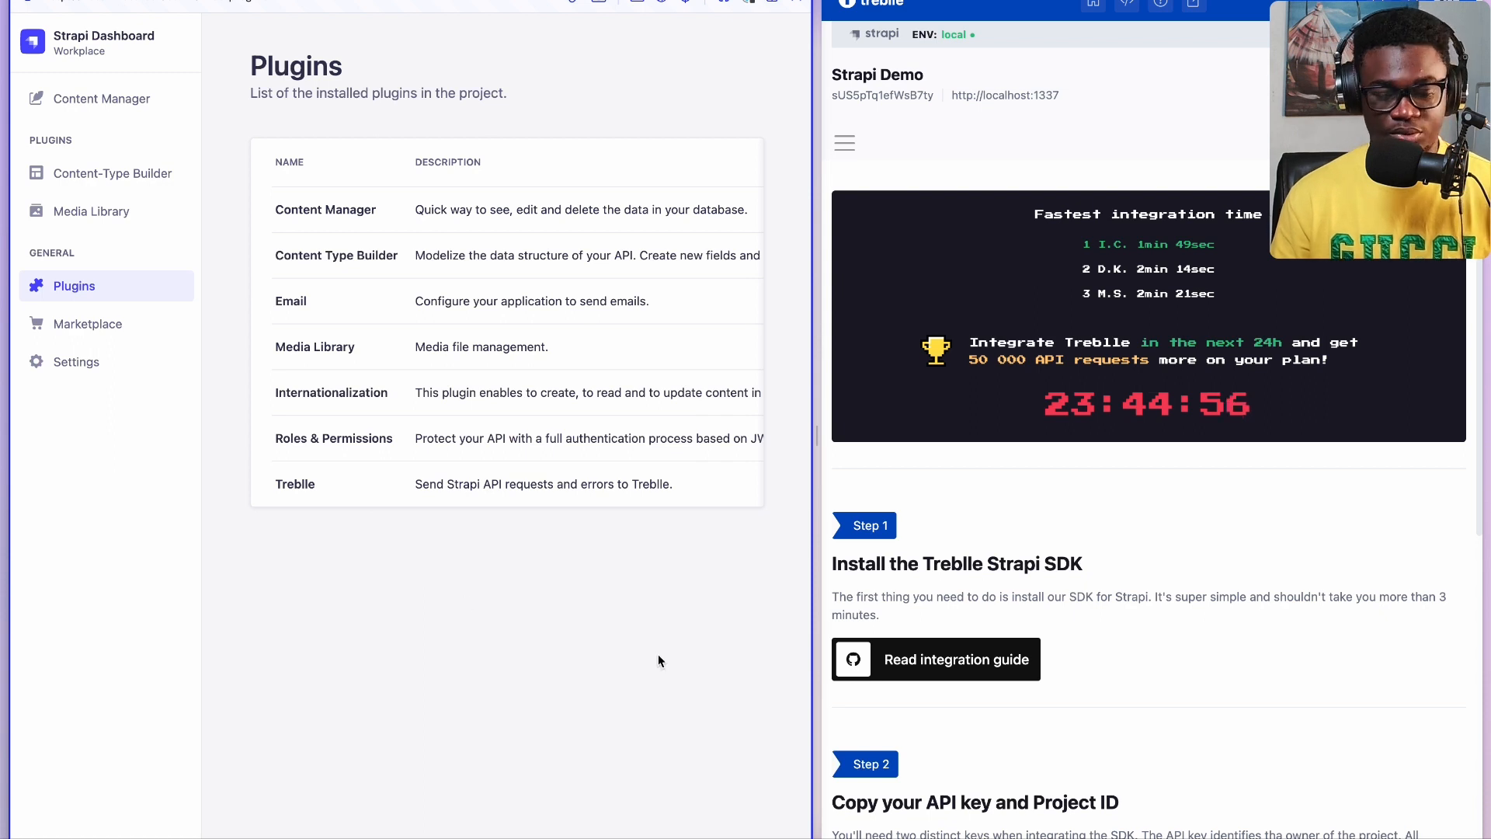
{"action": "mouse_move", "coordinate": [585, 701]}
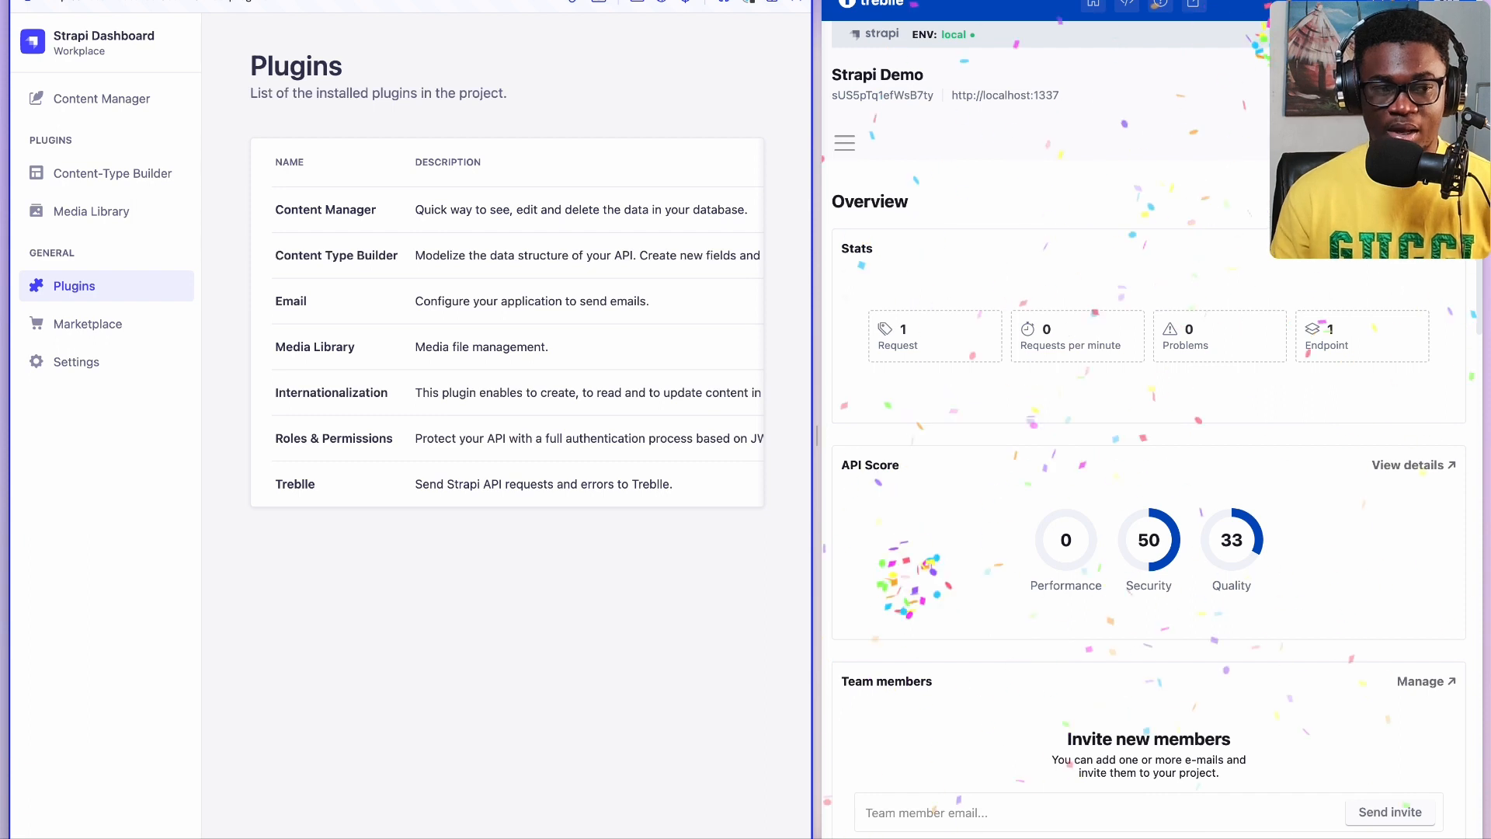
{"action": "mouse_move", "coordinate": [1216, 394]}
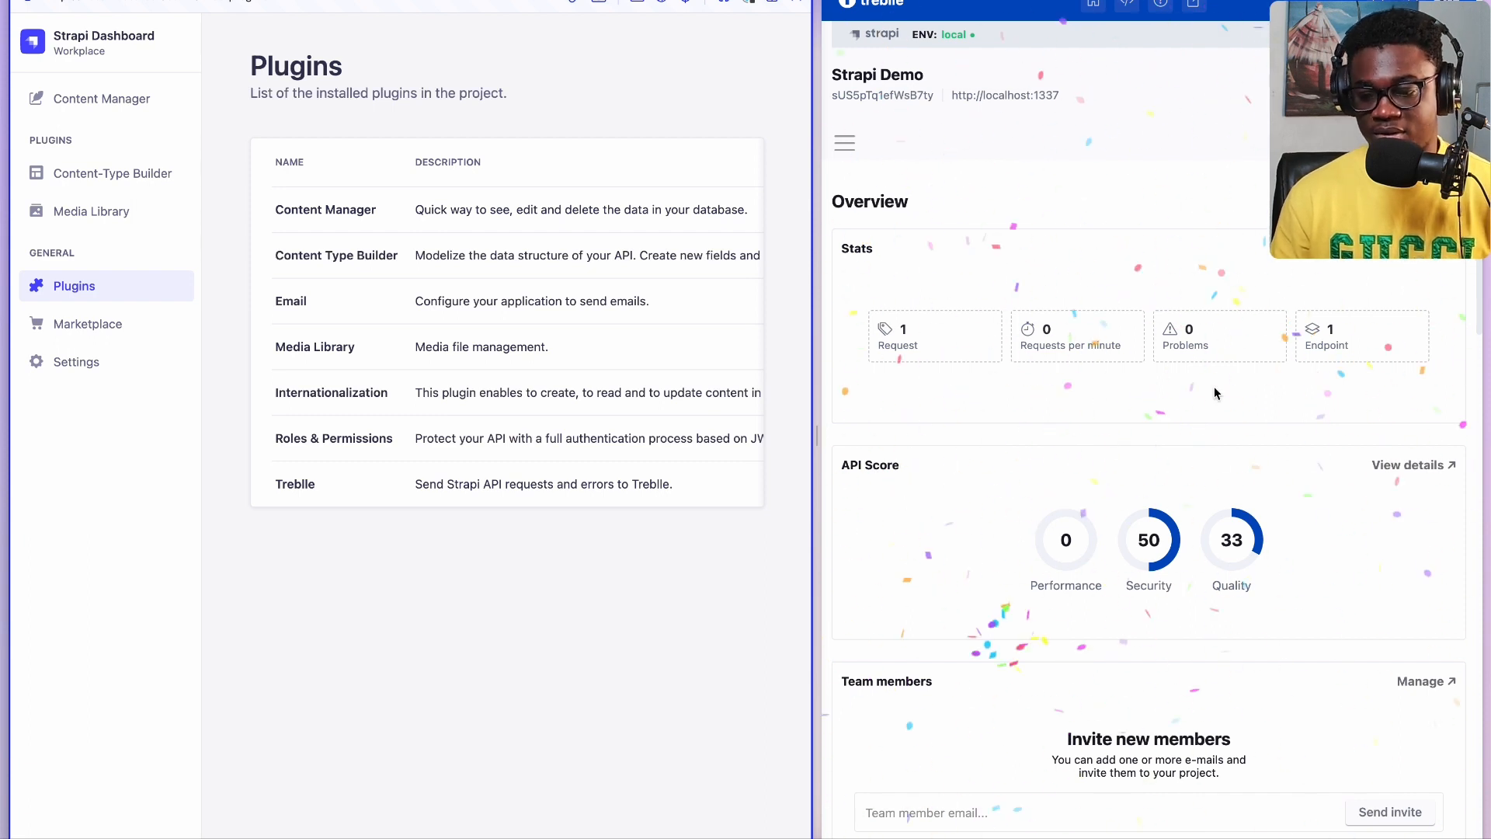
Step: Open the GET api/articles request under Recent Requests and review its 200 response
{"action": "scroll", "scroll_direction": "down", "scroll_amount": 3}
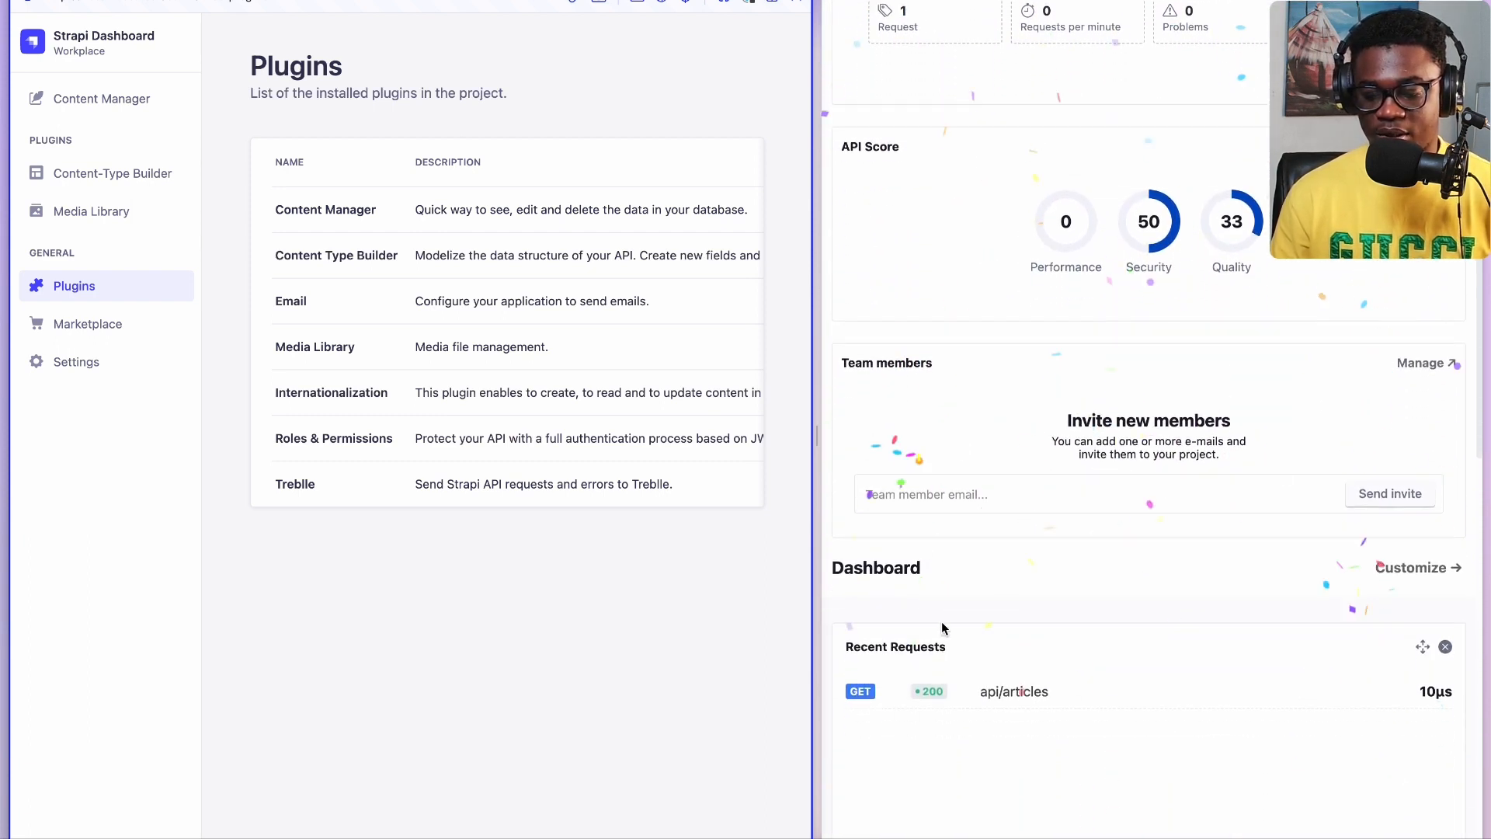
{"action": "left_click", "coordinate": [1013, 691]}
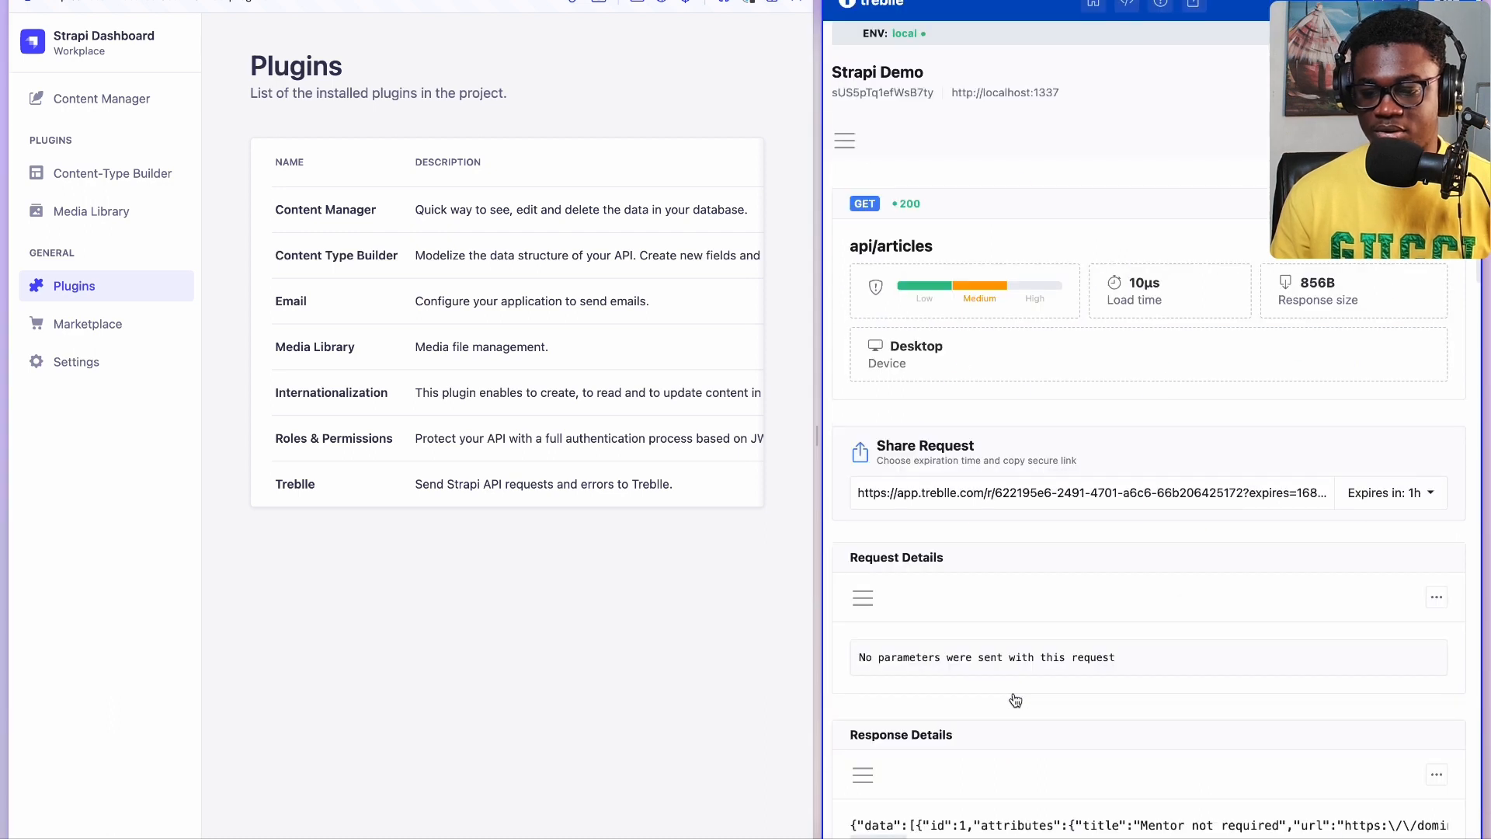
{"action": "scroll", "scroll_direction": "down", "scroll_amount": 3}
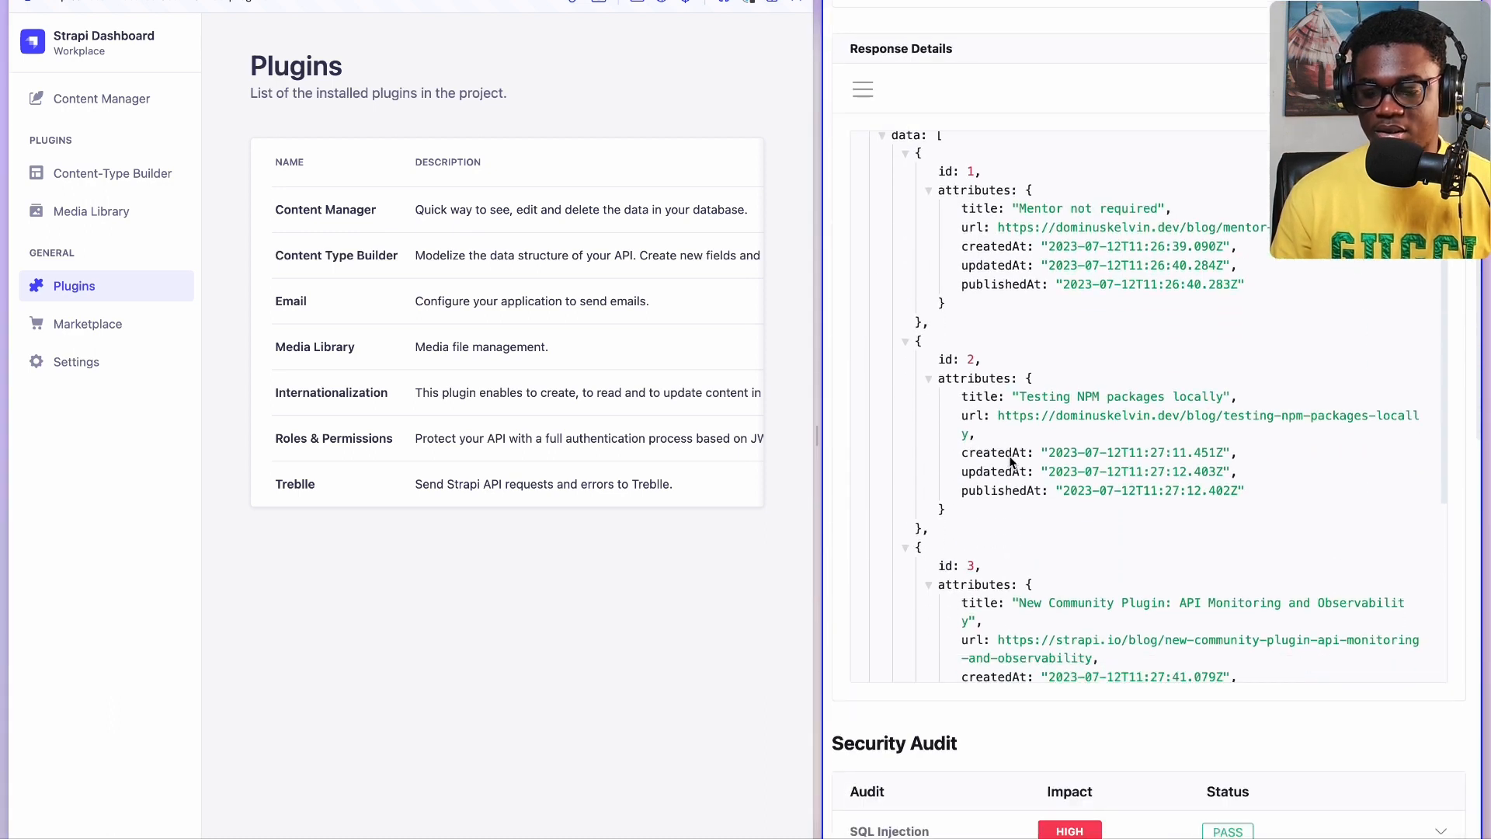
{"action": "scroll", "scroll_direction": "up", "scroll_amount": 3}
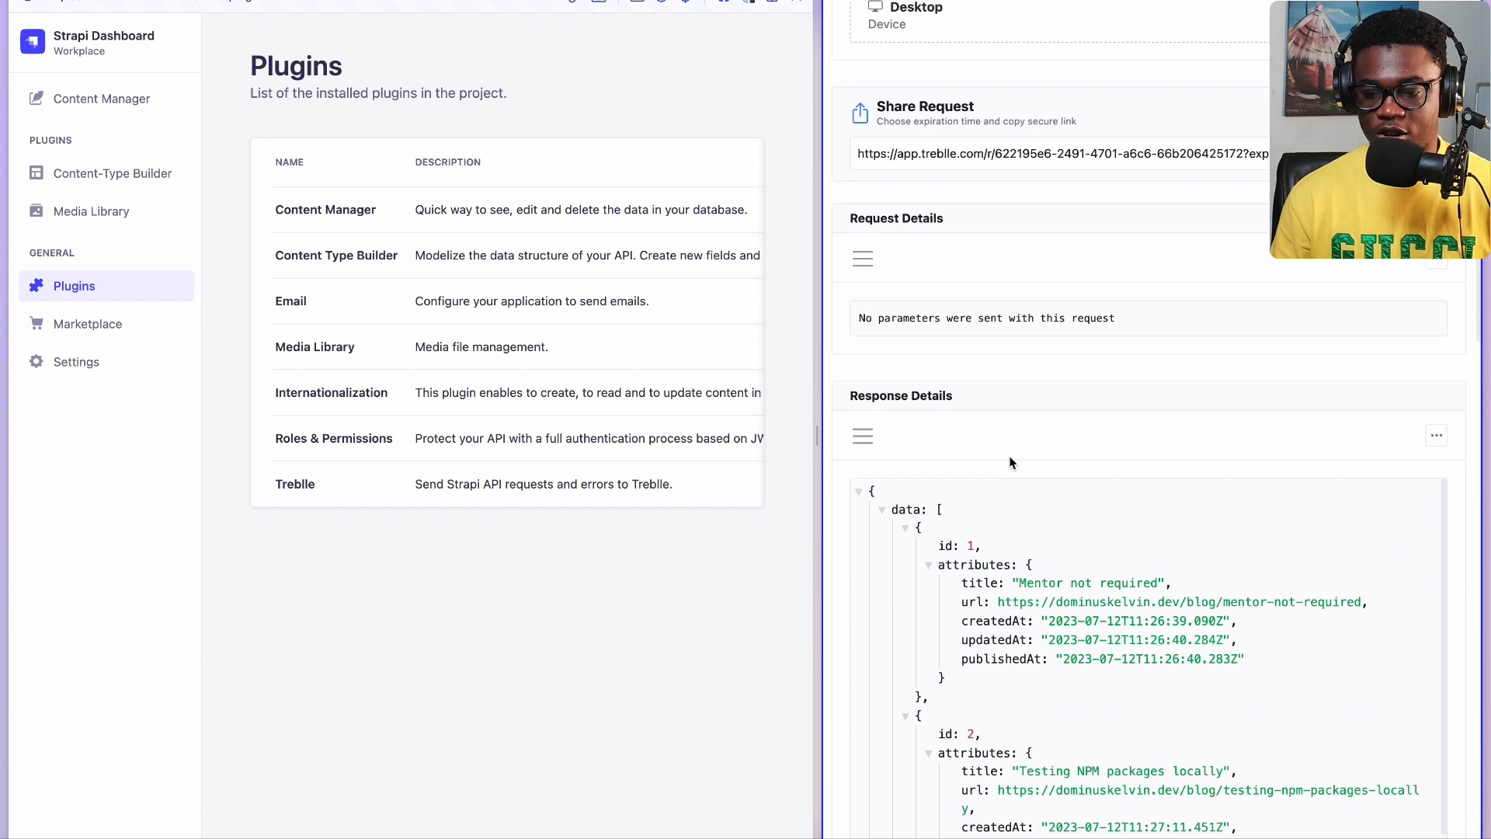